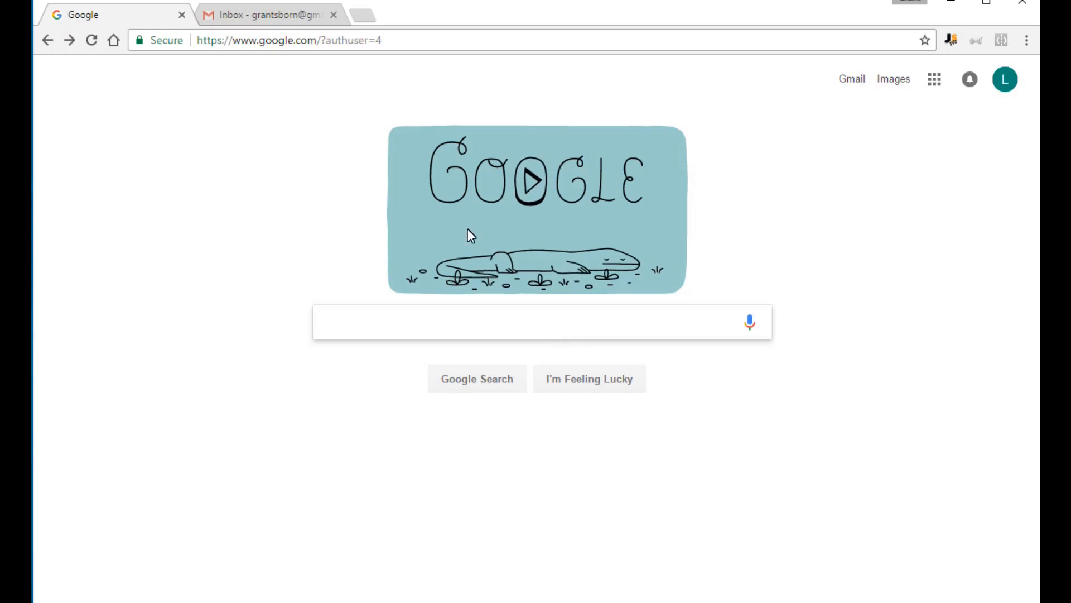
Search Google for "the voice library" using the matching suggestion.
text(the)
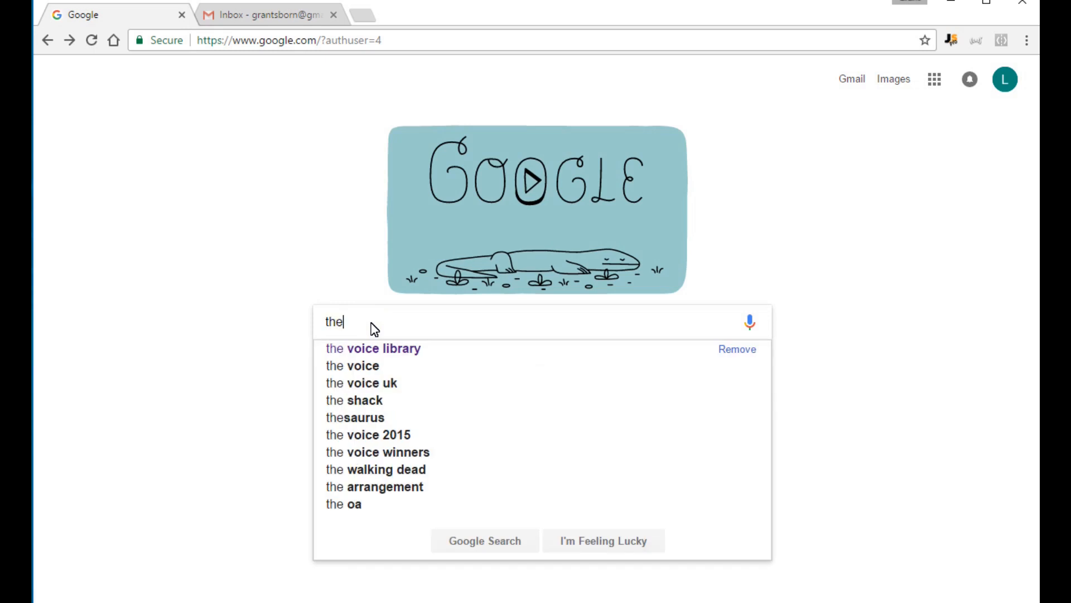
text(voice libr)
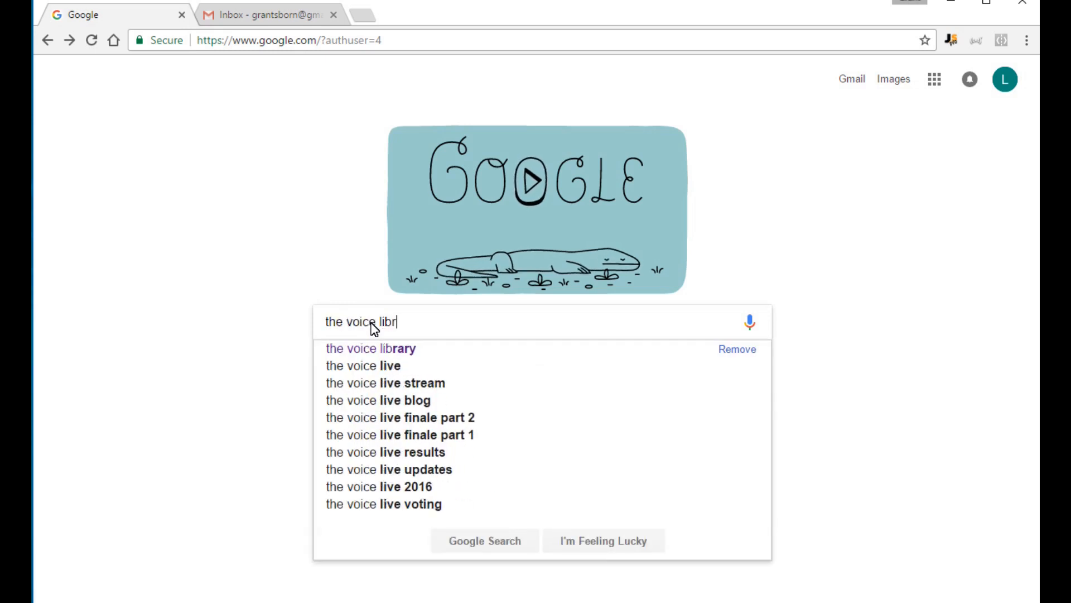
text(ary)
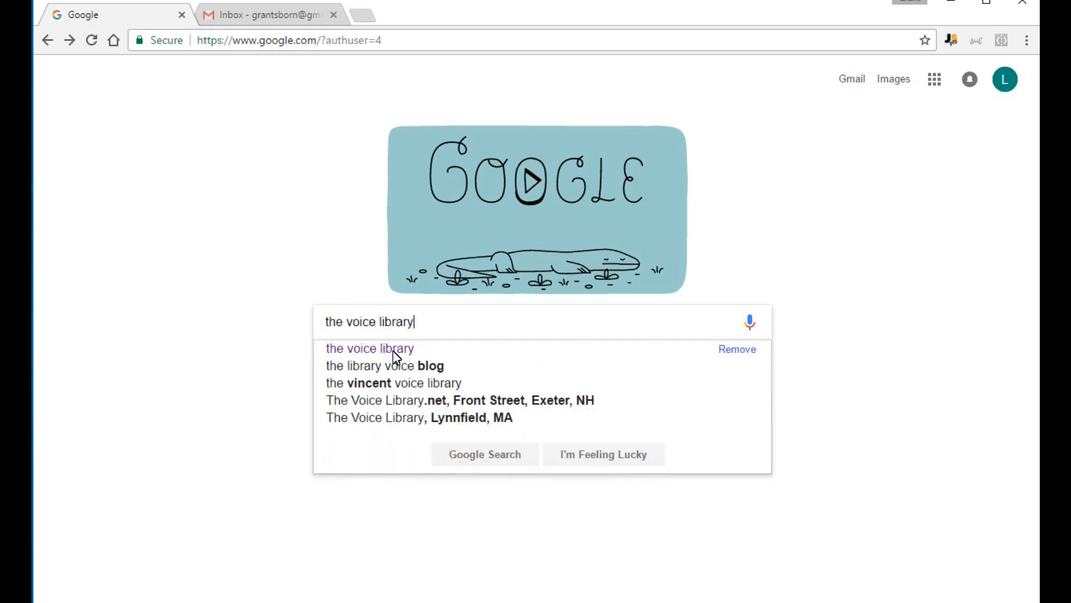
click(368, 348)
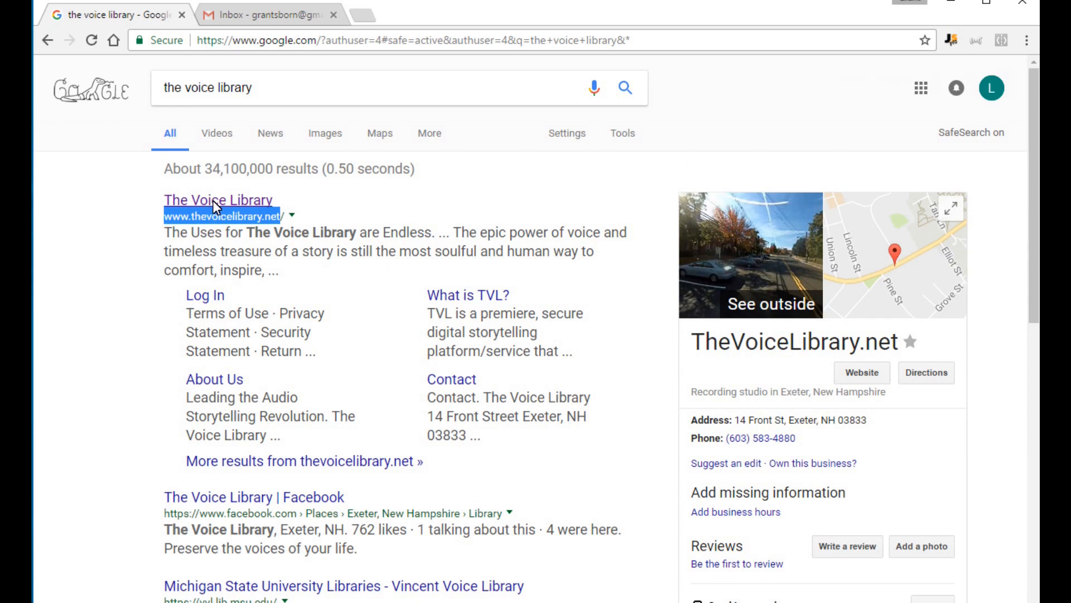
Open The Voice Library site from the results and choose Join Now.
click(218, 200)
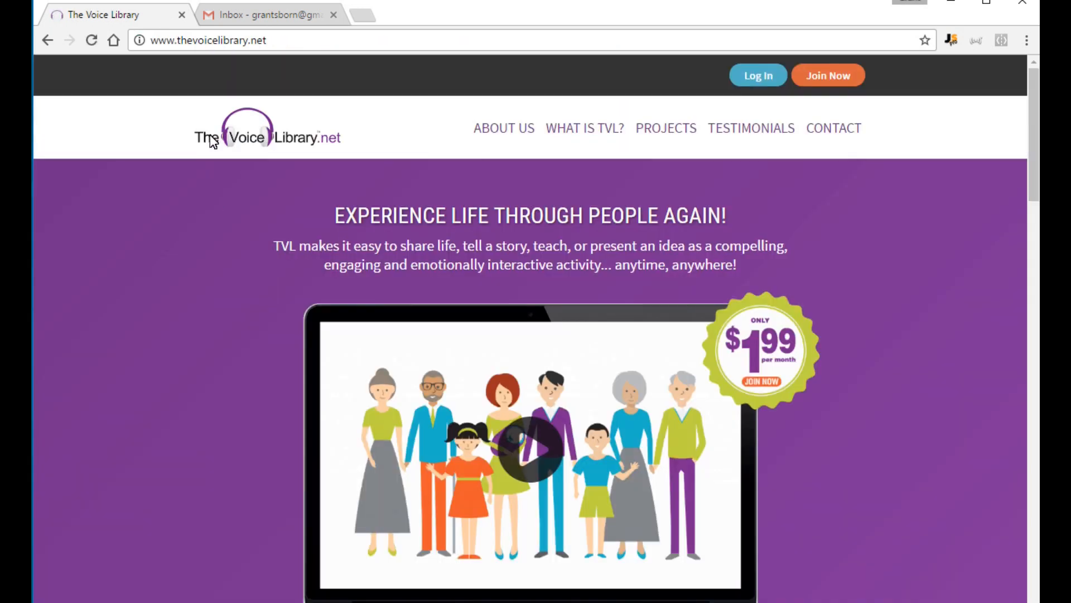
mouse_move(800, 121)
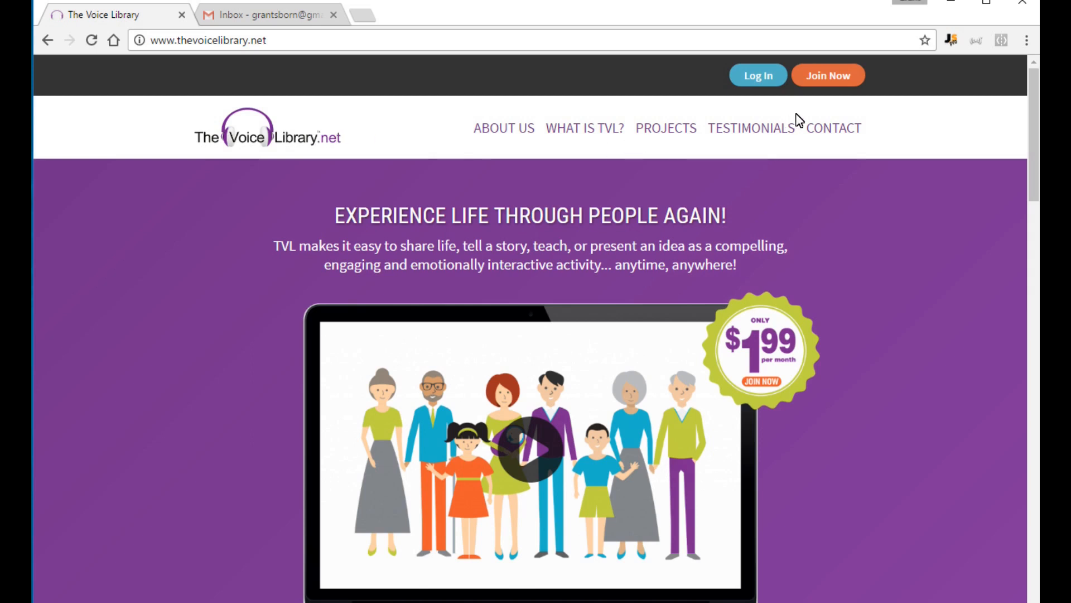
mouse_move(758, 75)
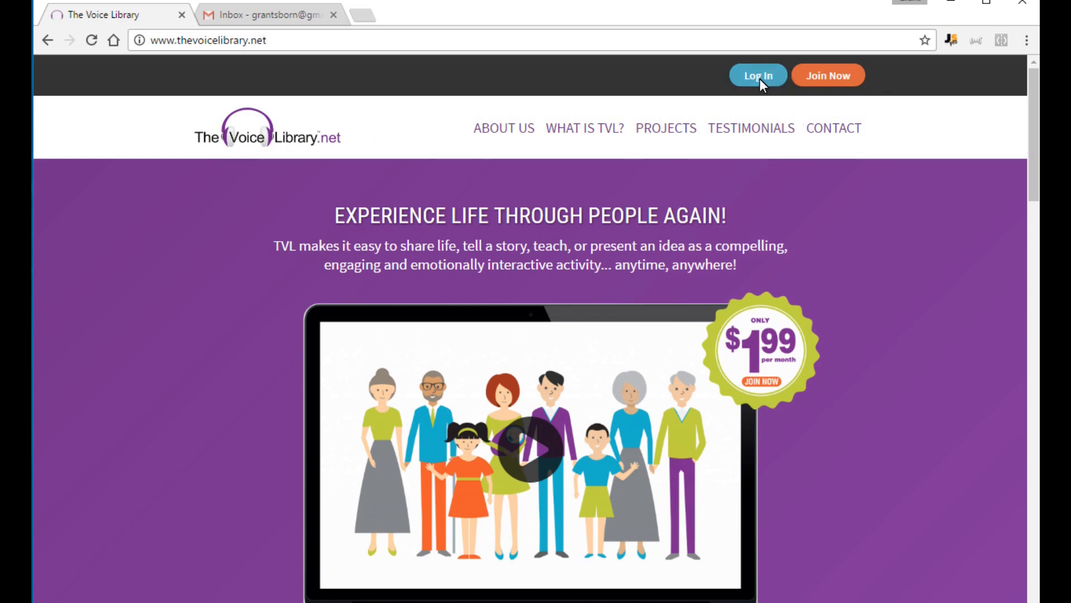
mouse_move(827, 75)
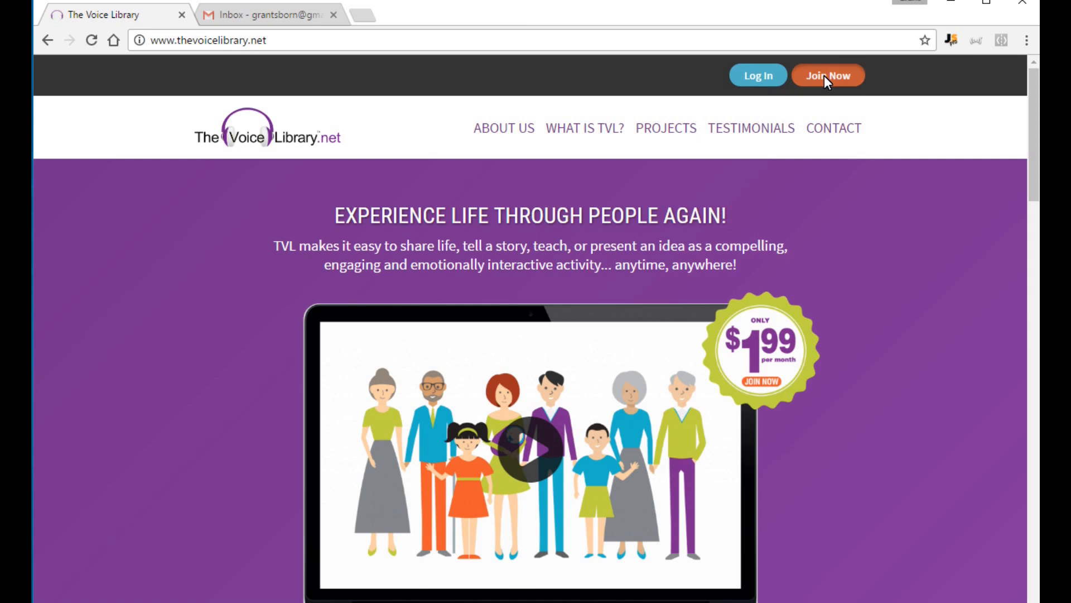
click(827, 75)
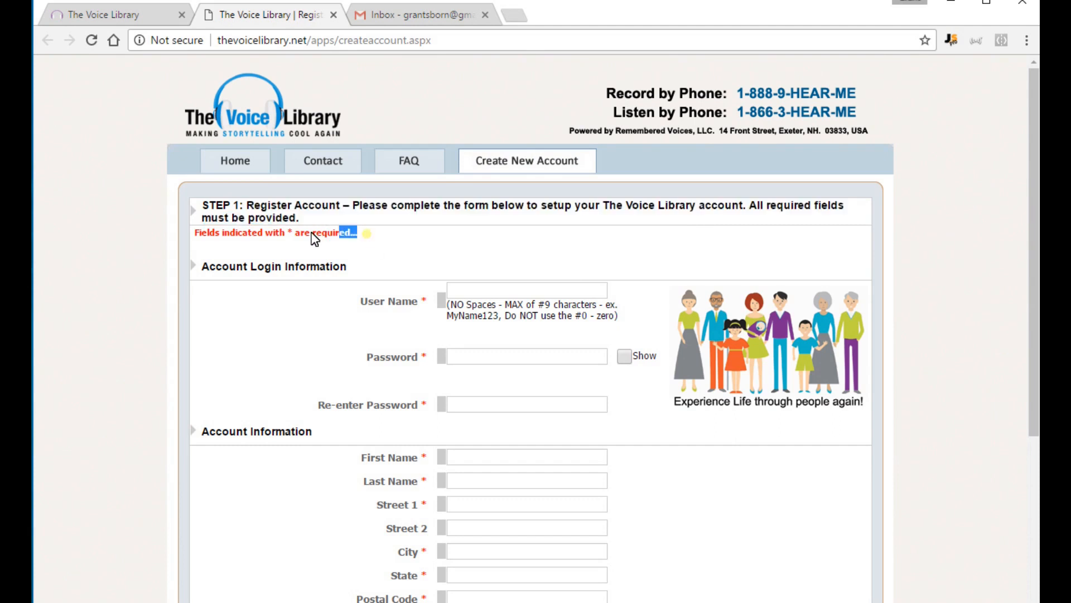
click(526, 290)
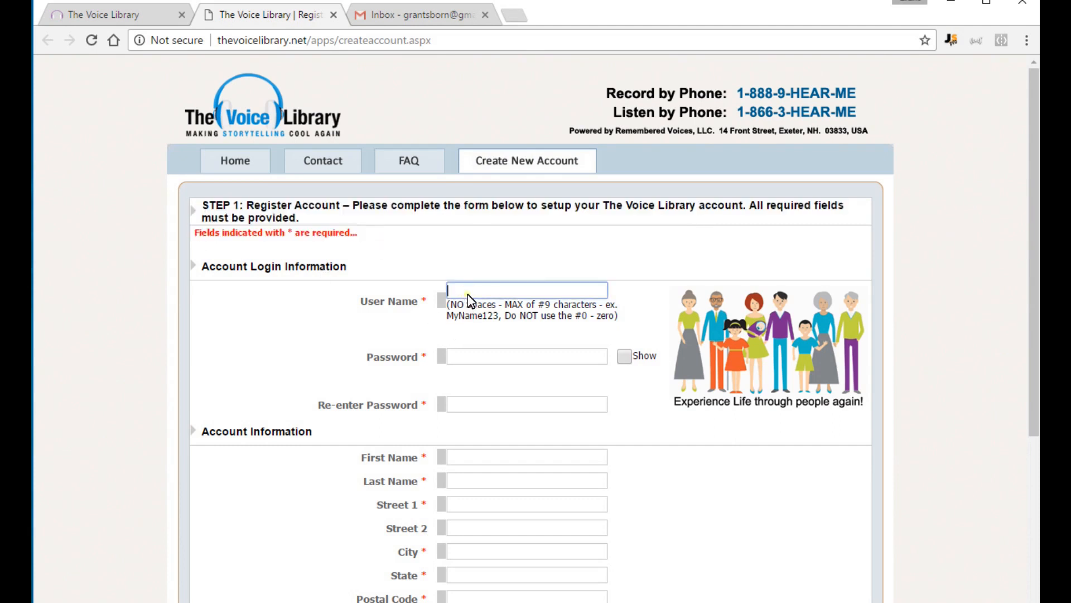
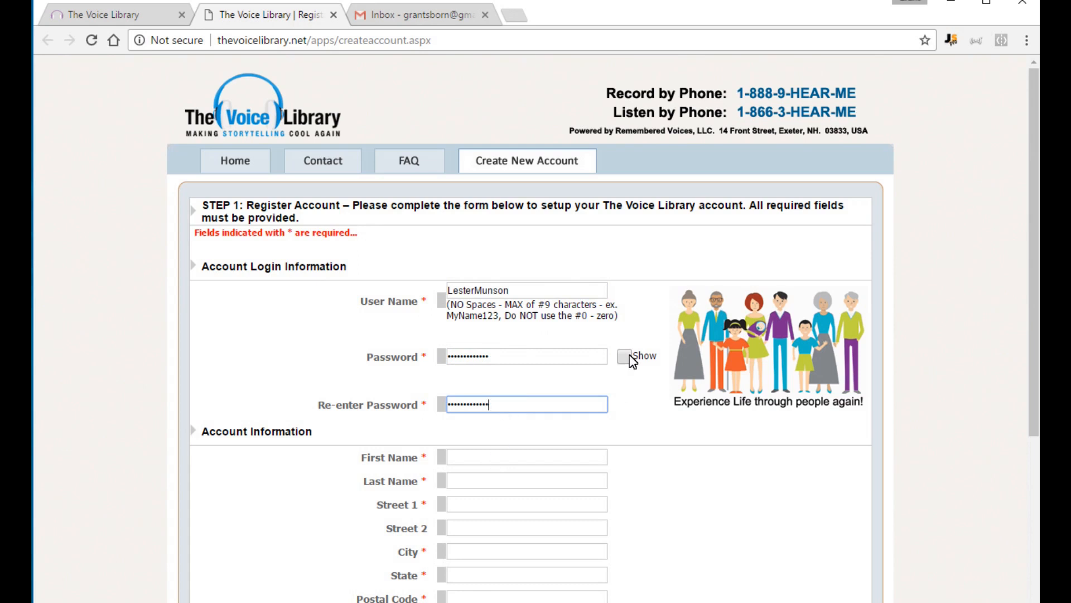
Fill in name, Portsmouth 03801 address, email and referral source, then submit registration.
click(526, 457)
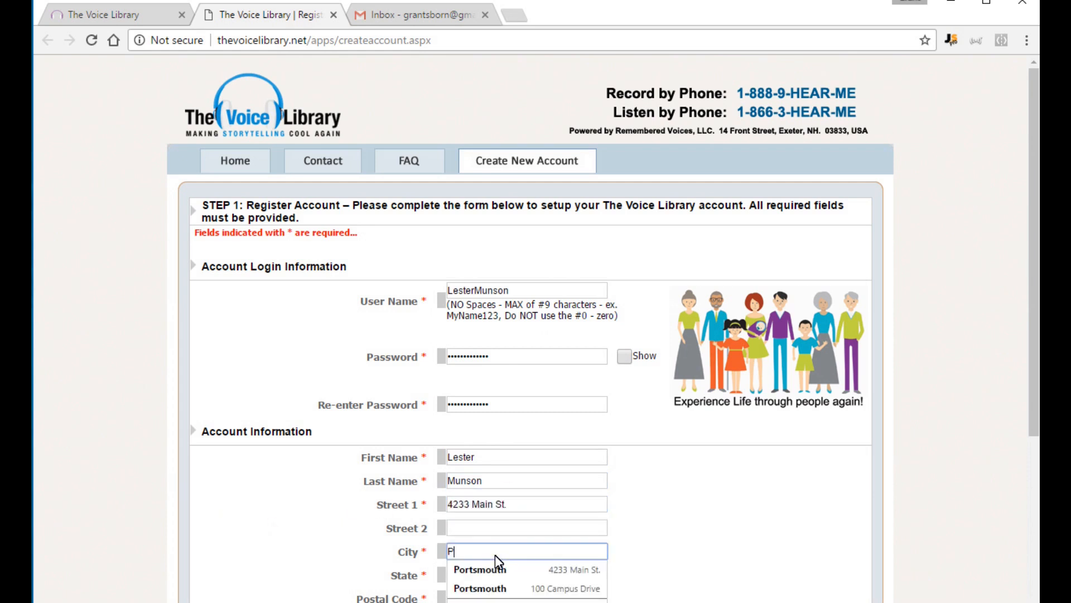
click(479, 569)
text(03)
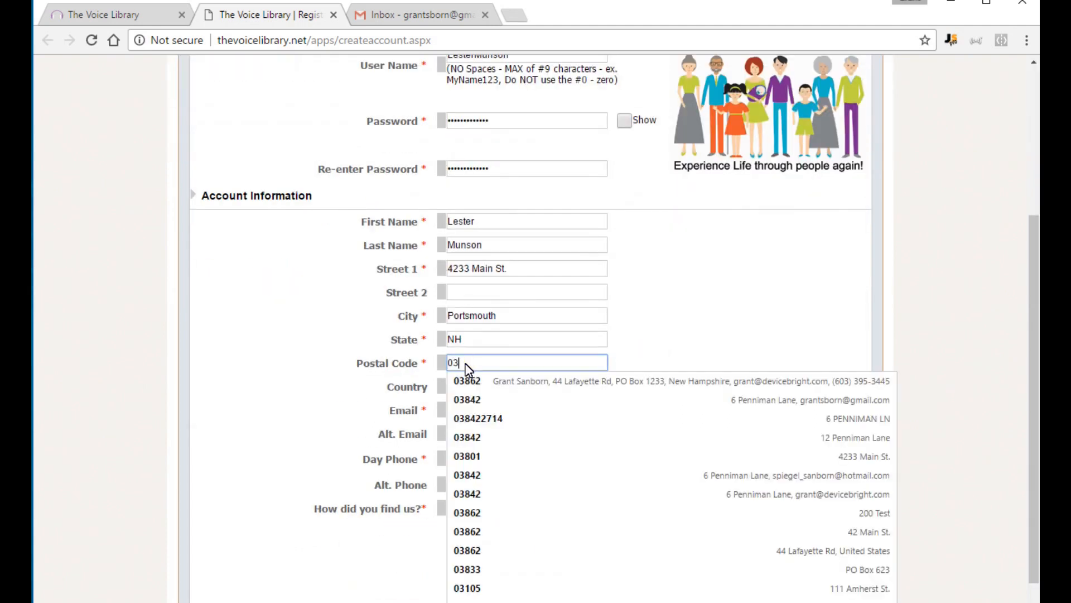
click(467, 456)
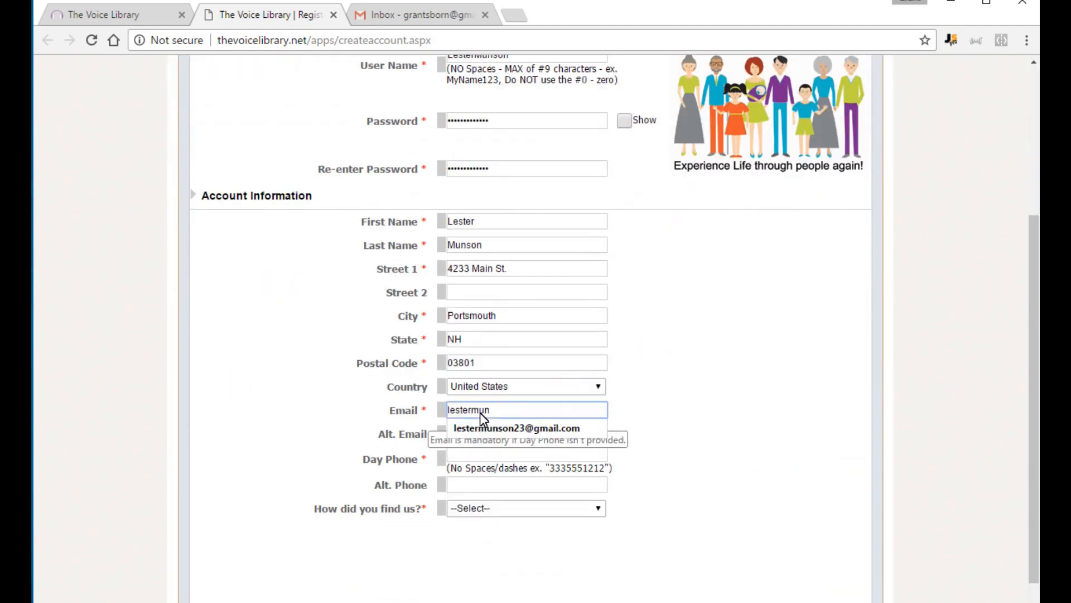
click(517, 428)
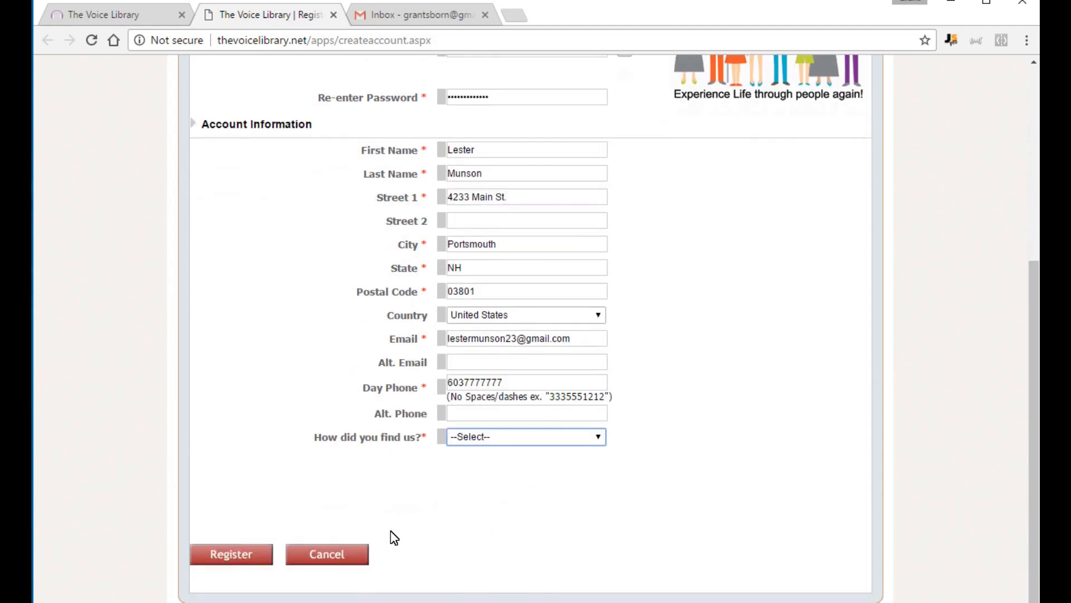
click(524, 436)
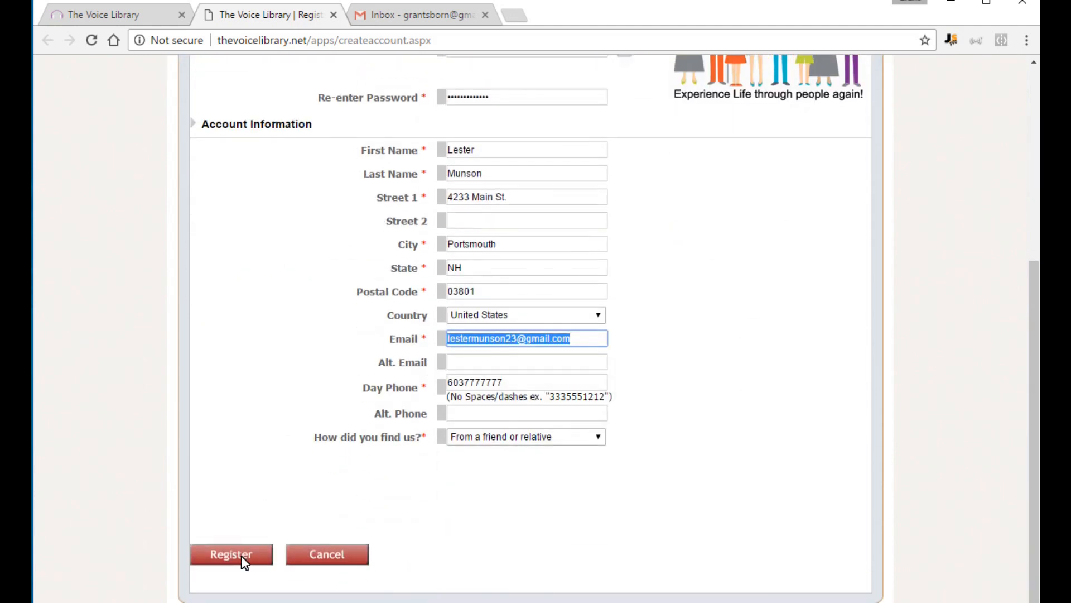
click(230, 554)
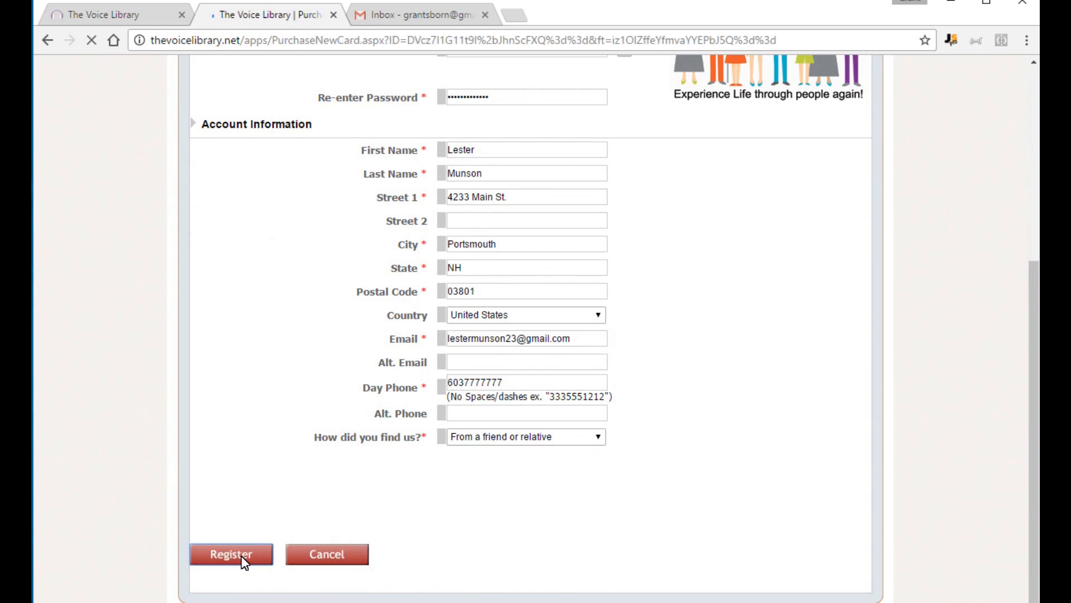
Choose Gift Subscription/5 YR. access ($49) with quantity 1.
click(231, 553)
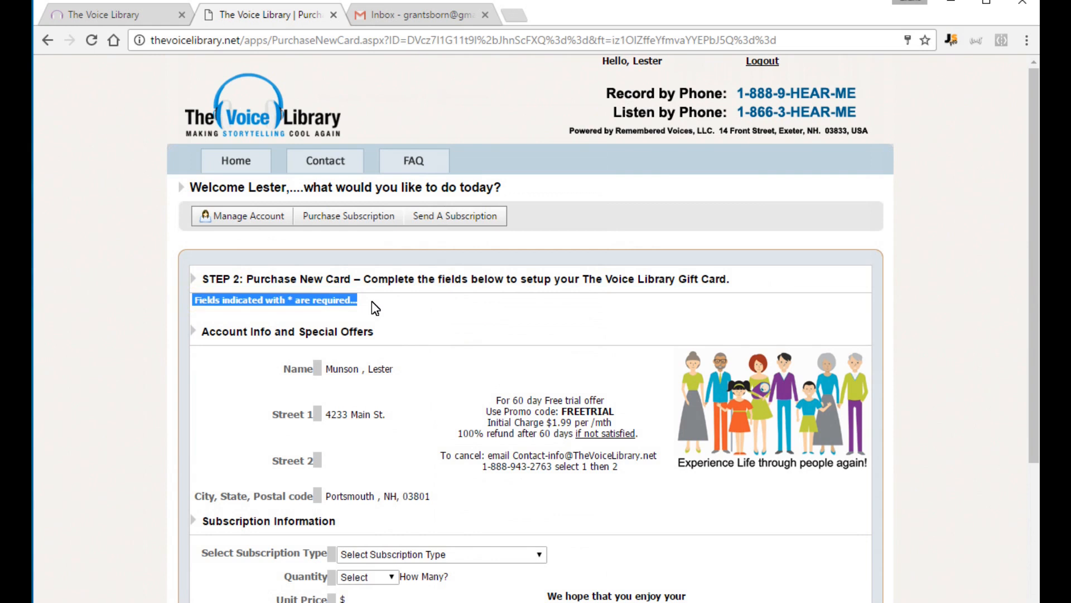
scroll(down, 3)
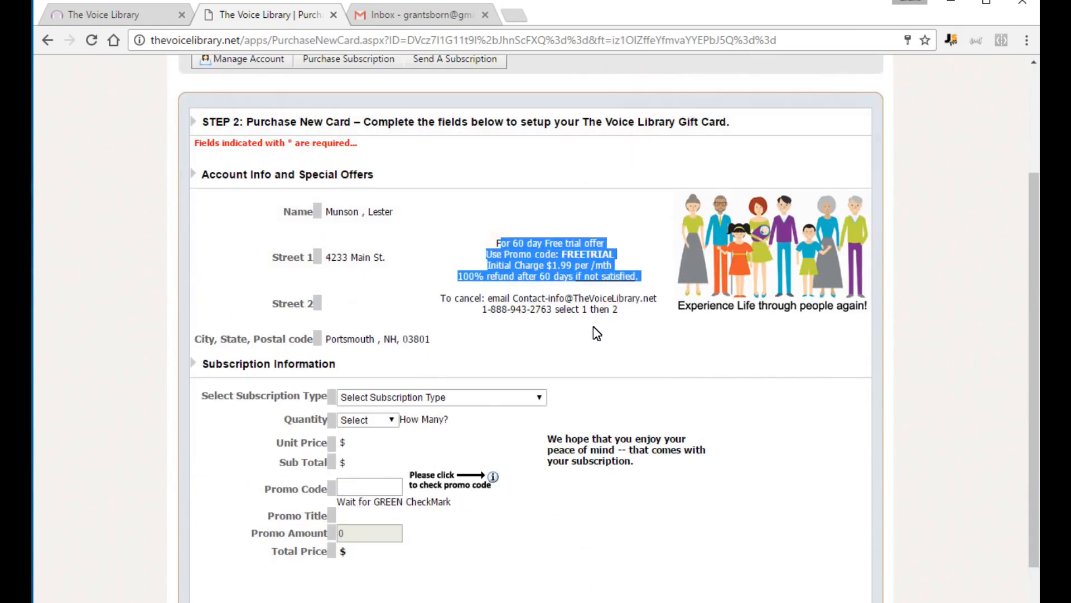
click(440, 396)
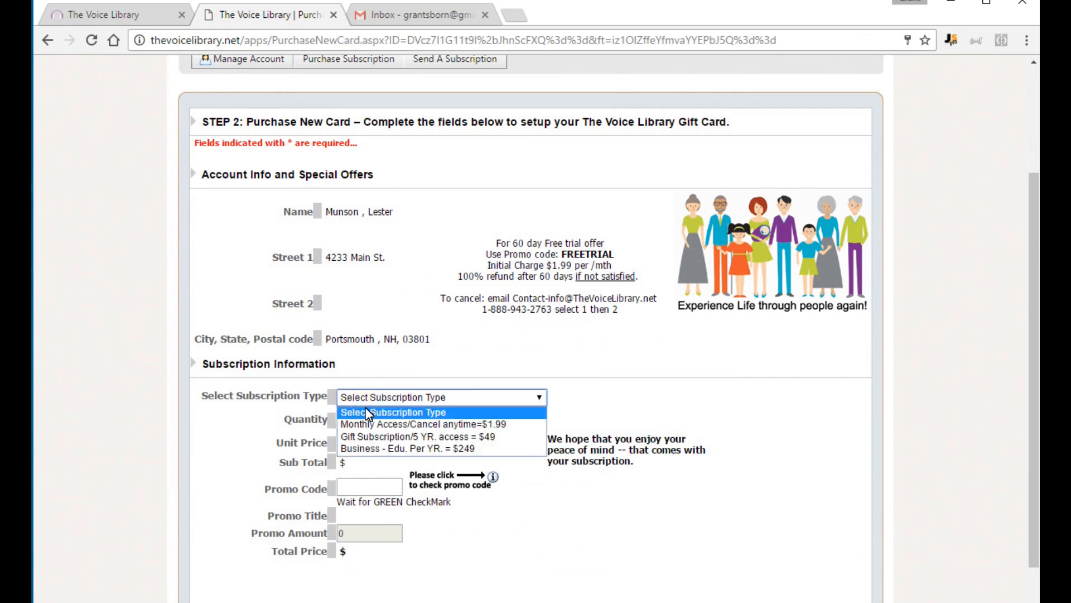
mouse_move(375, 435)
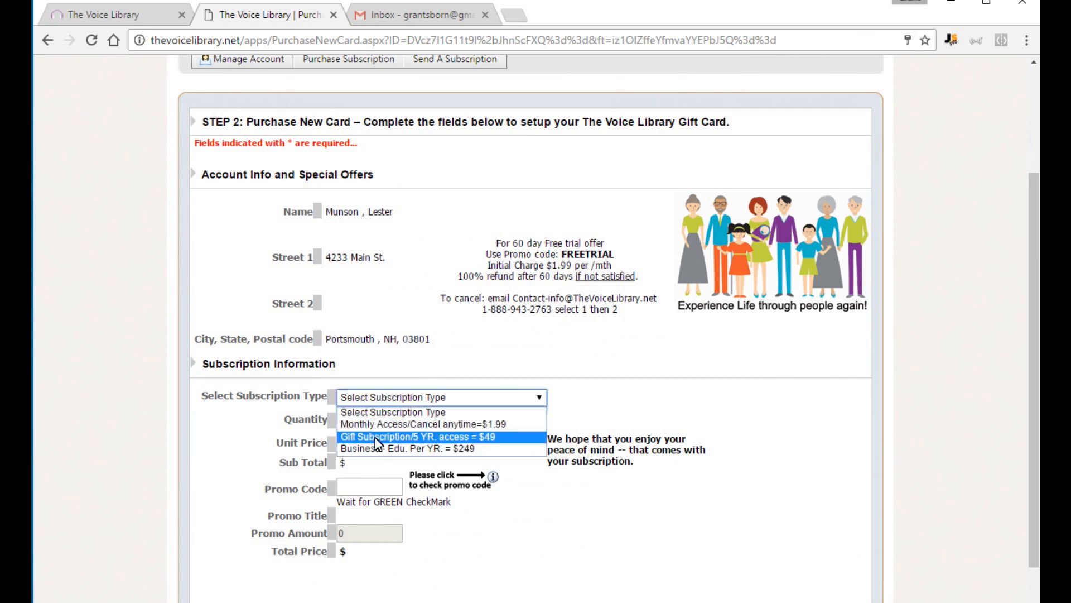
mouse_move(403, 449)
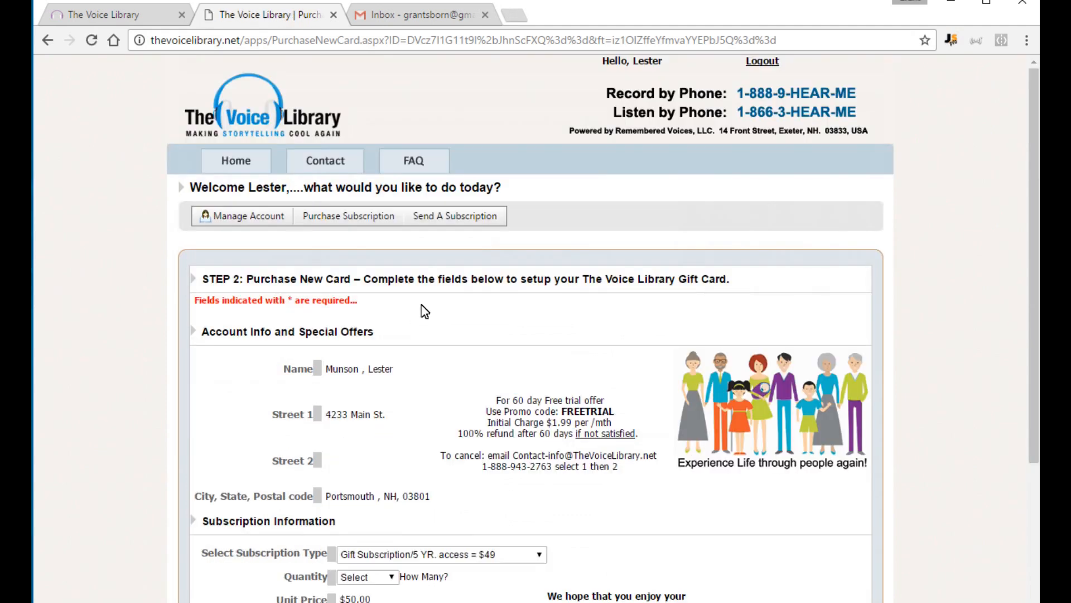
click(367, 329)
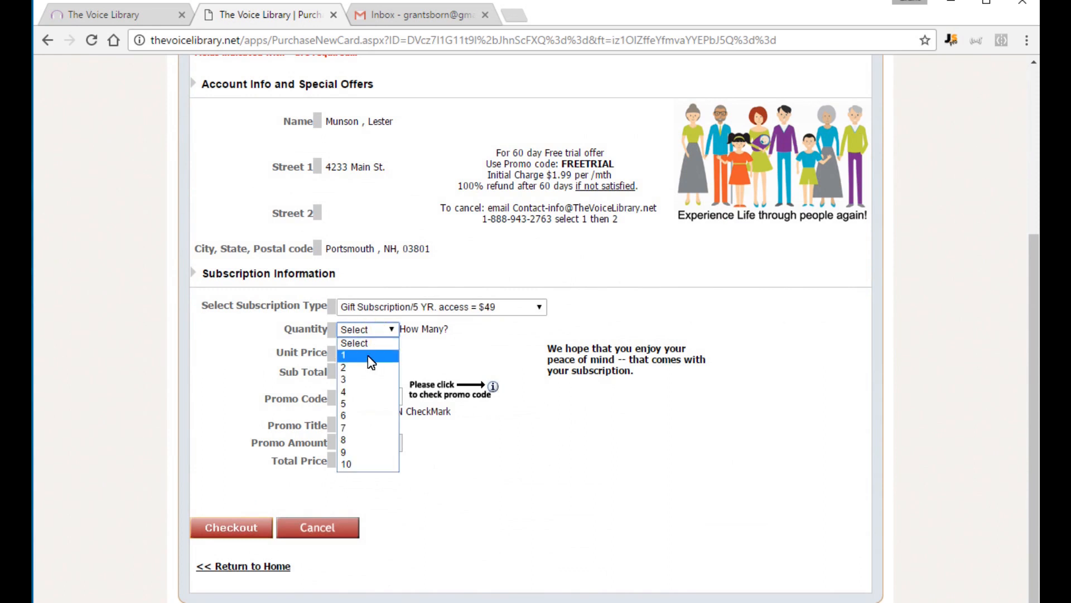
click(359, 356)
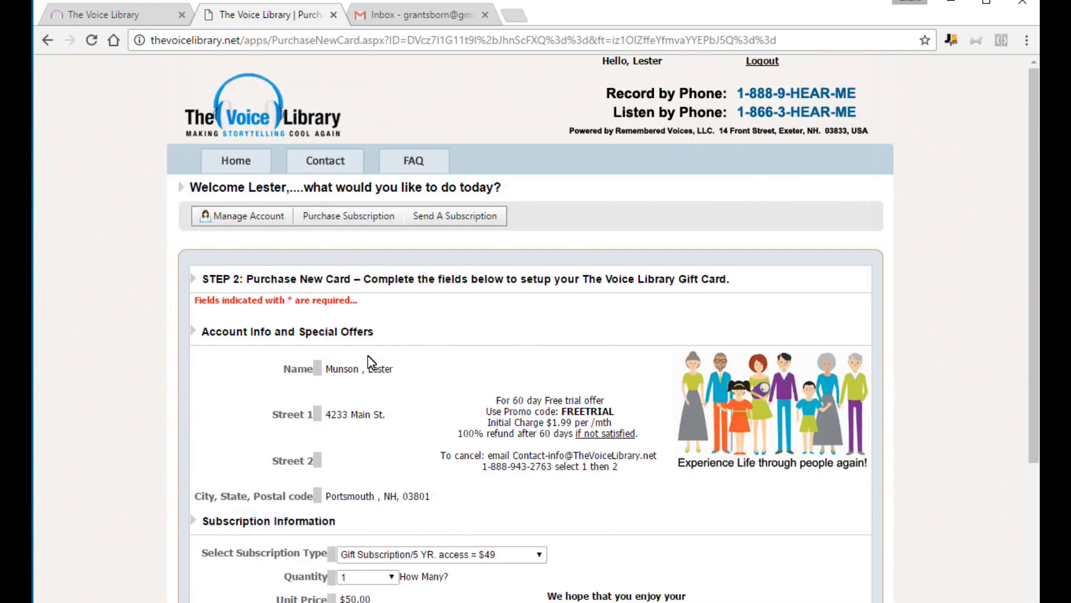
Enter promo code TVL2017 to bring the gift order total to $0.00.
scroll(down, 3)
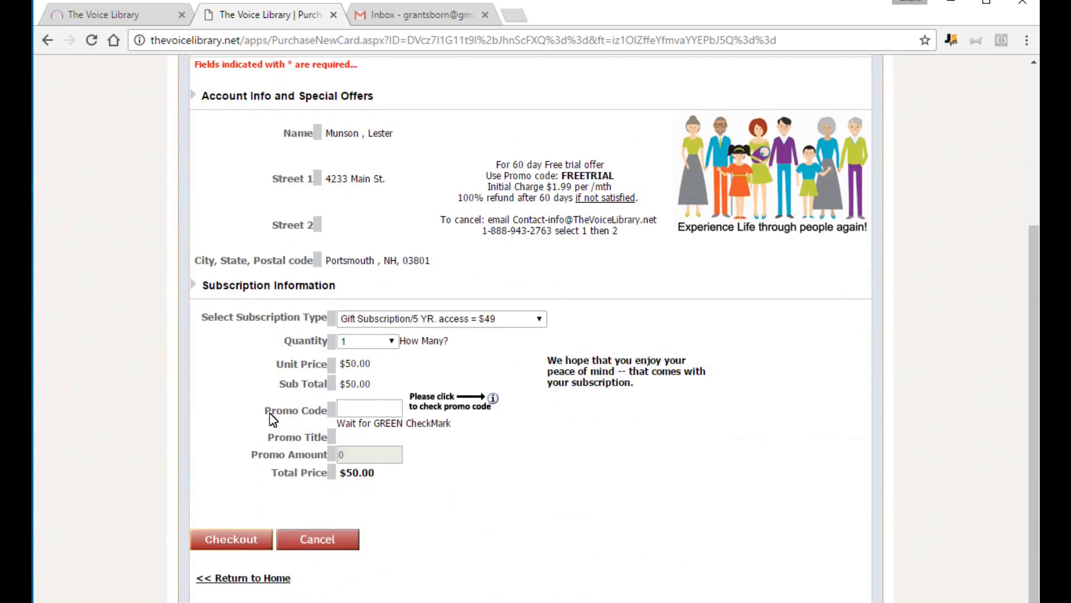
double_click(295, 410)
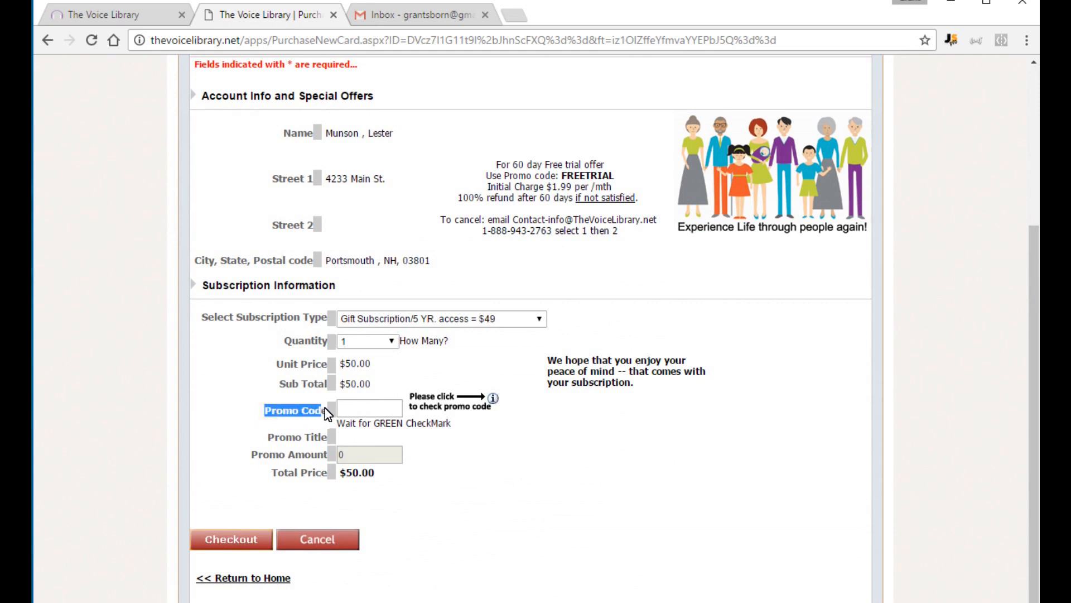
click(369, 408)
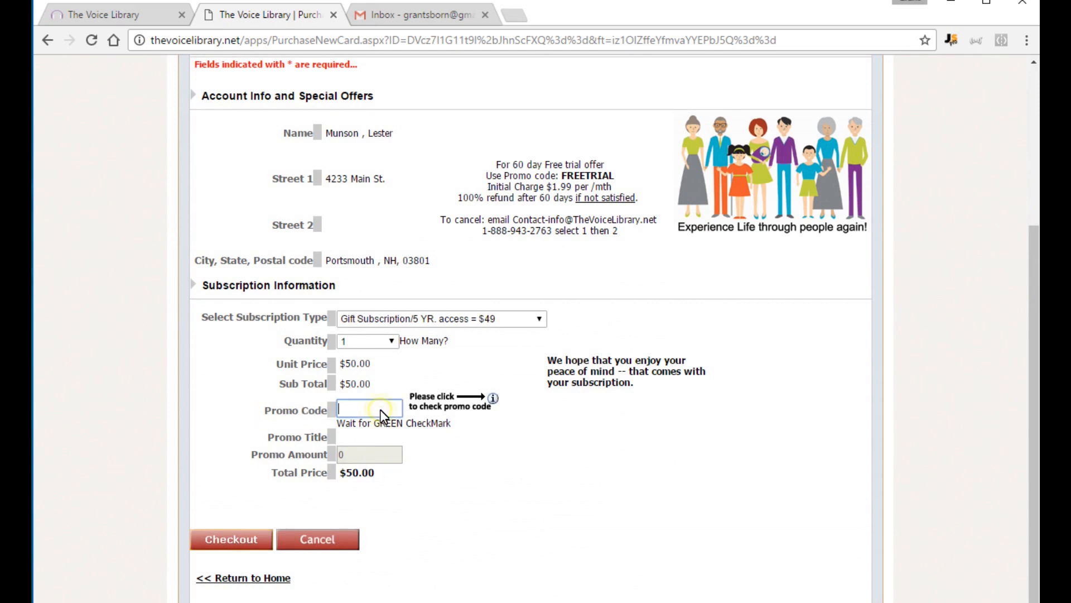
text(TVL2017)
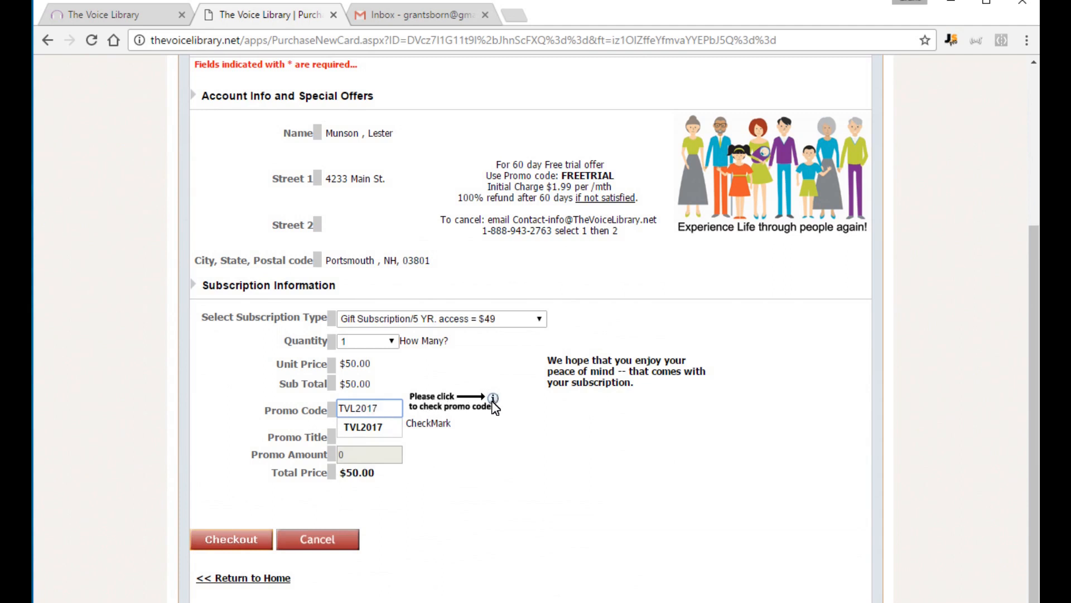
scroll(up, 3)
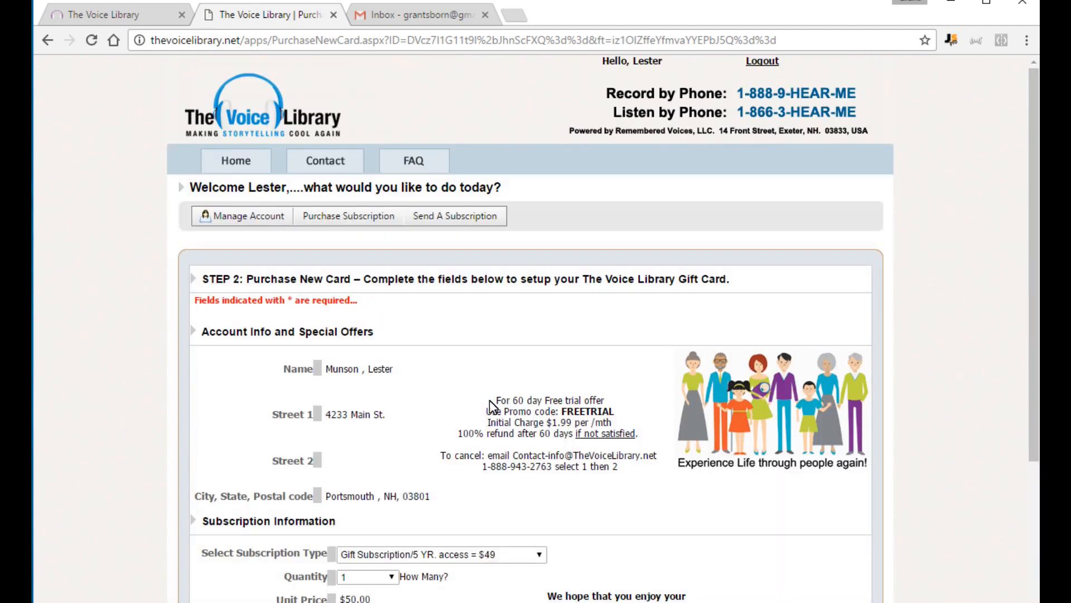
scroll(down, 3)
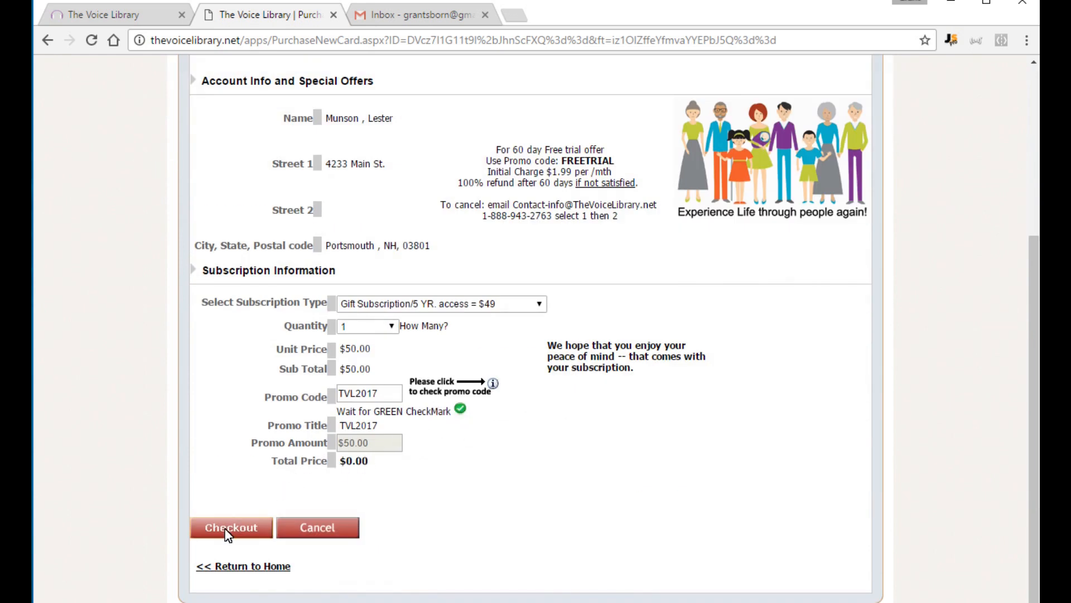
mouse_move(210, 511)
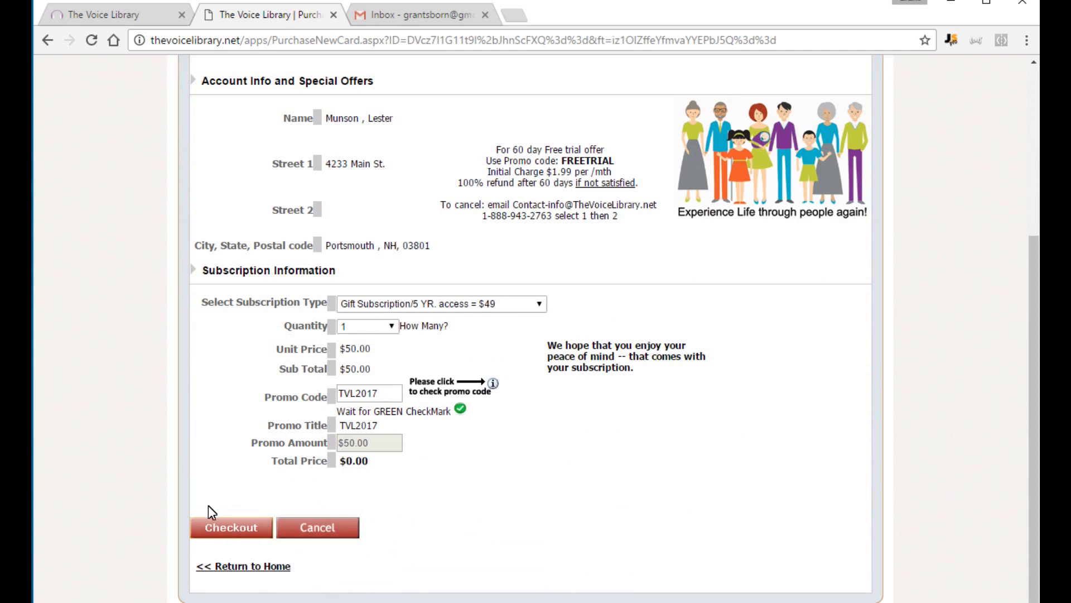
Check out and continue with billing information the same as the account.
click(231, 527)
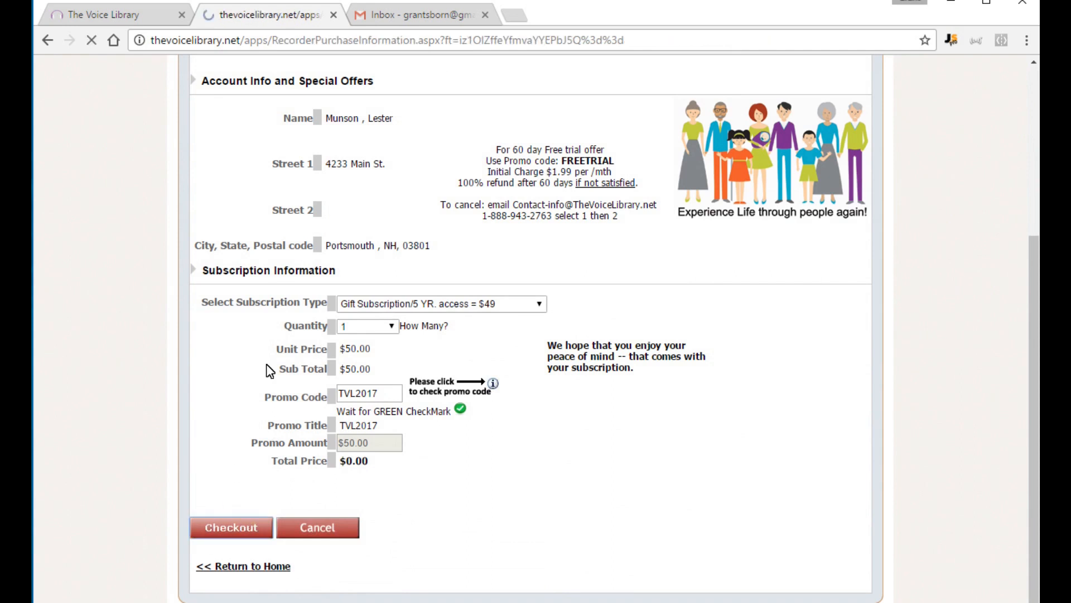
click(231, 526)
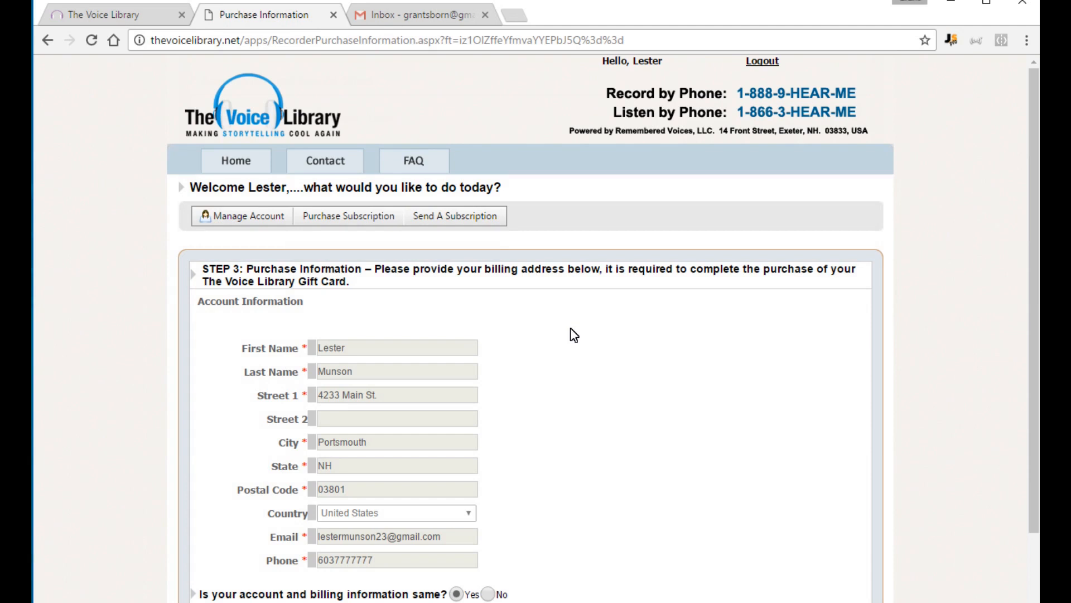
scroll(down, 3)
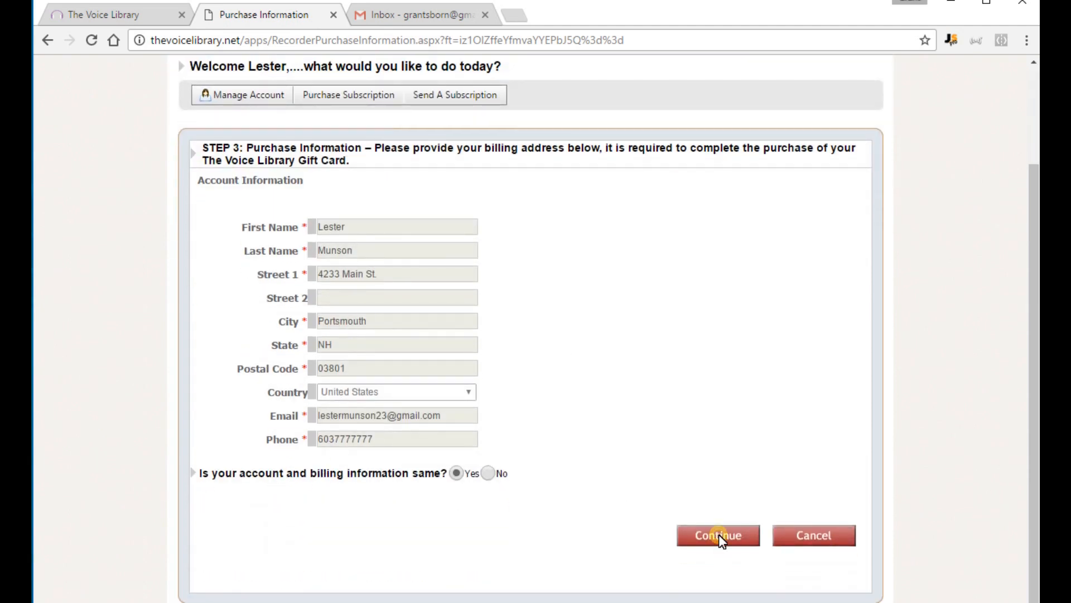
click(717, 535)
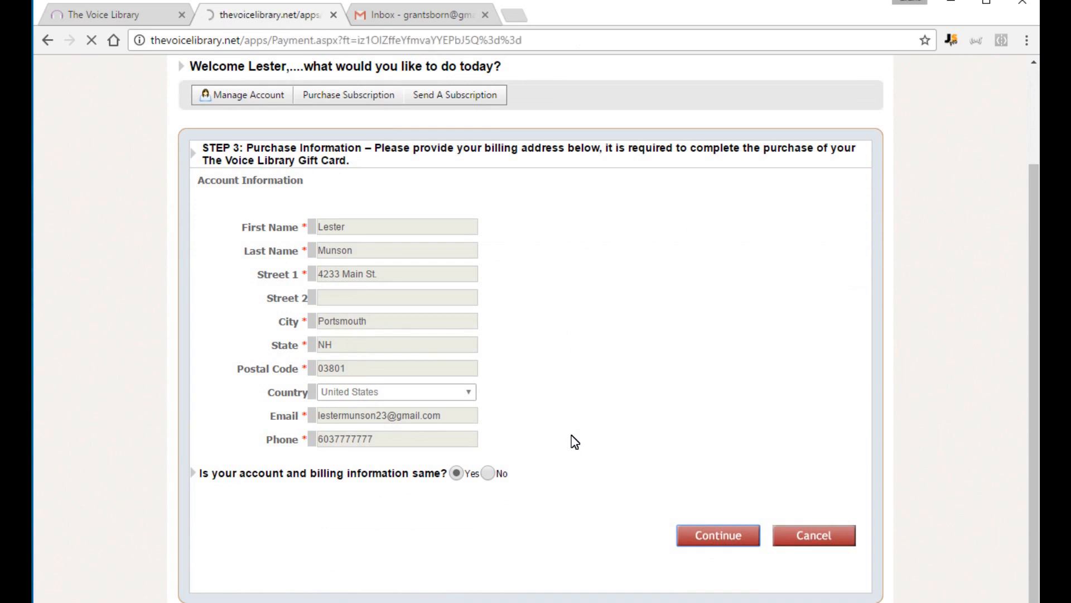
click(717, 535)
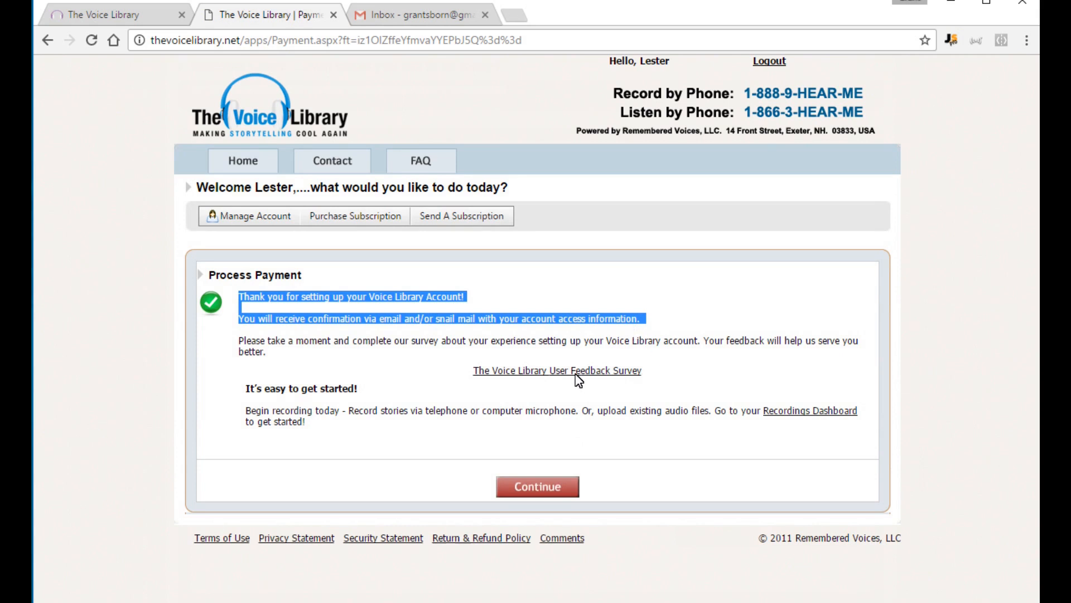
mouse_move(798, 416)
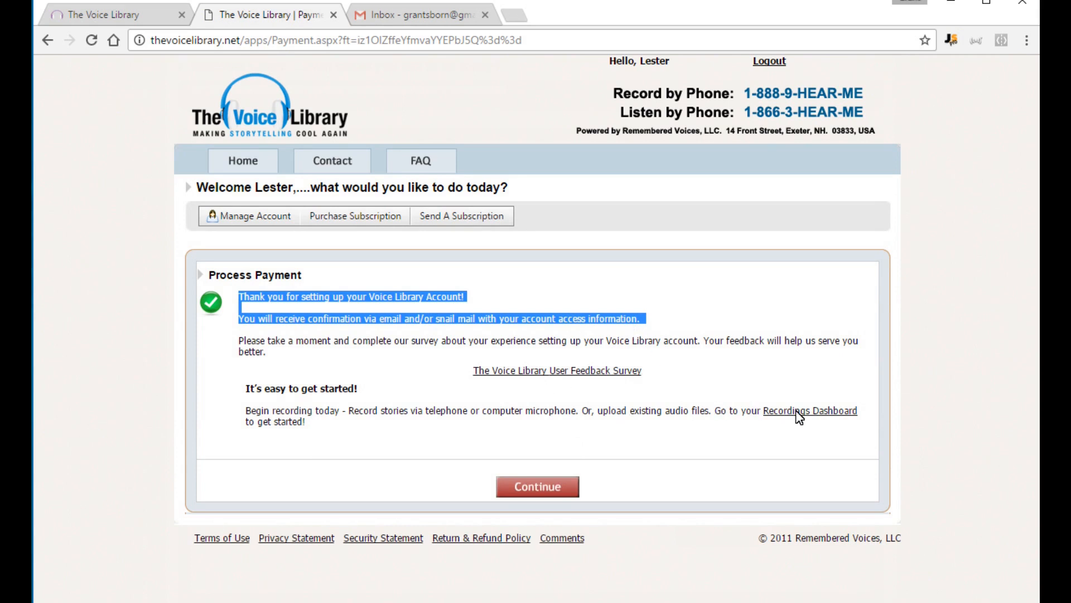
Continue to the account home showing the gift card, then switch to the Gmail inbox.
click(537, 486)
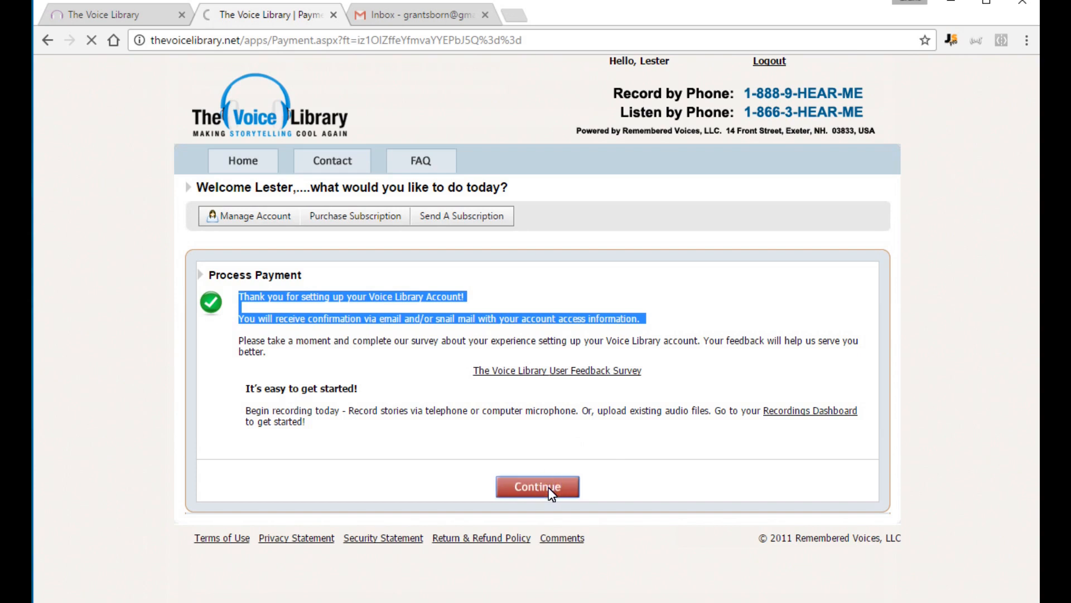
click(537, 486)
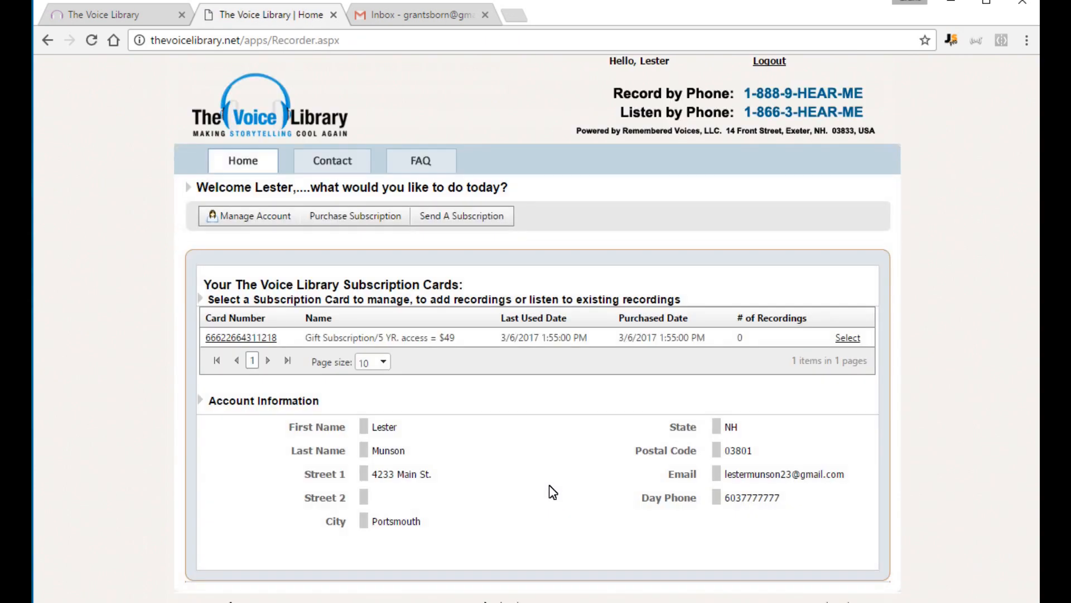
click(417, 14)
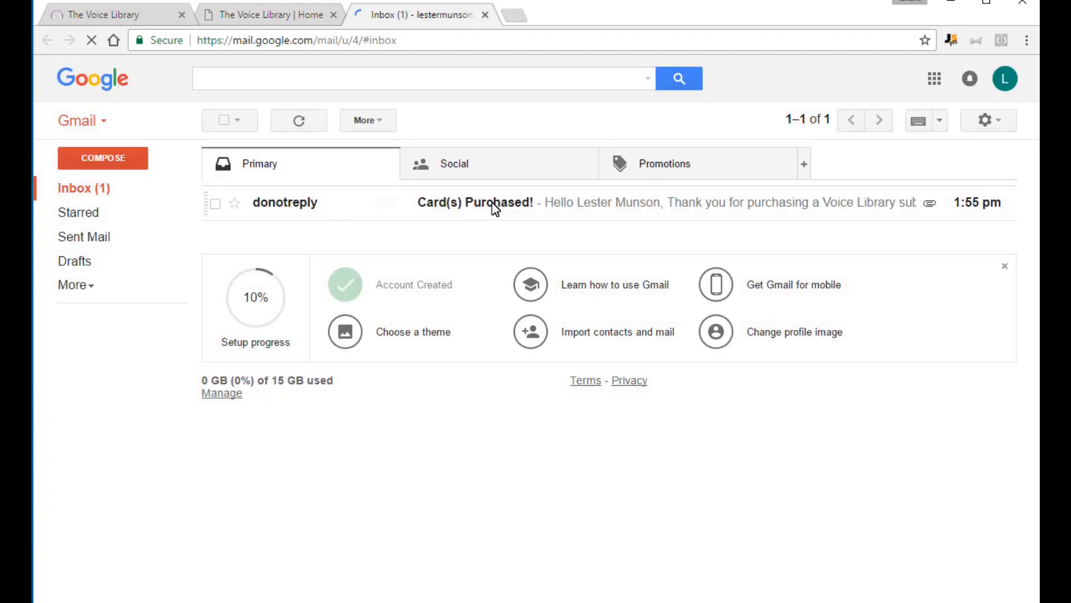
mouse_move(506, 210)
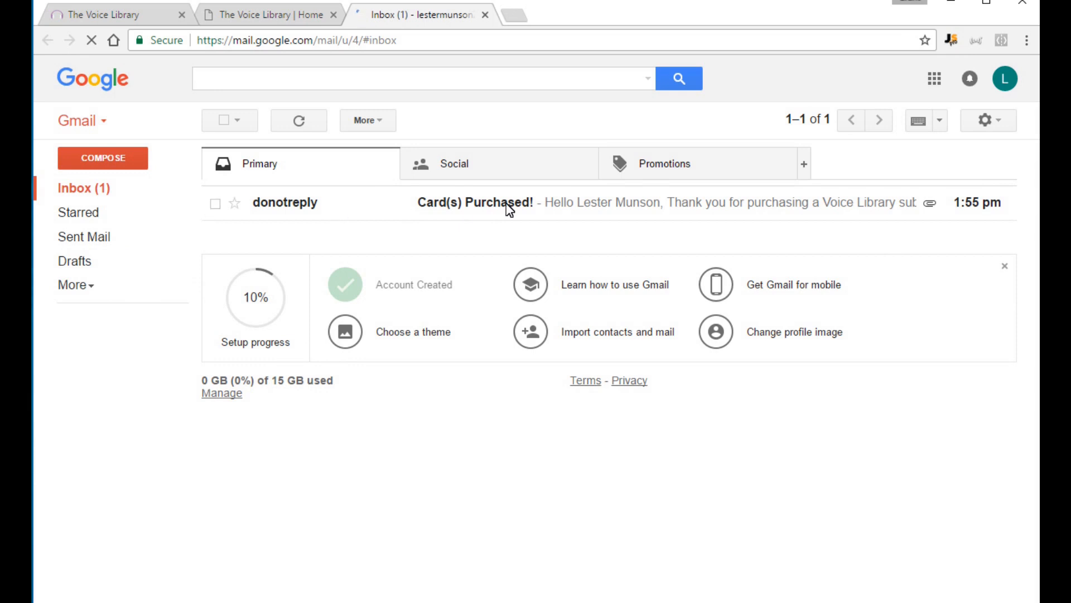
Open the 'Card(s) Purchased!' email from donotreply.
click(478, 202)
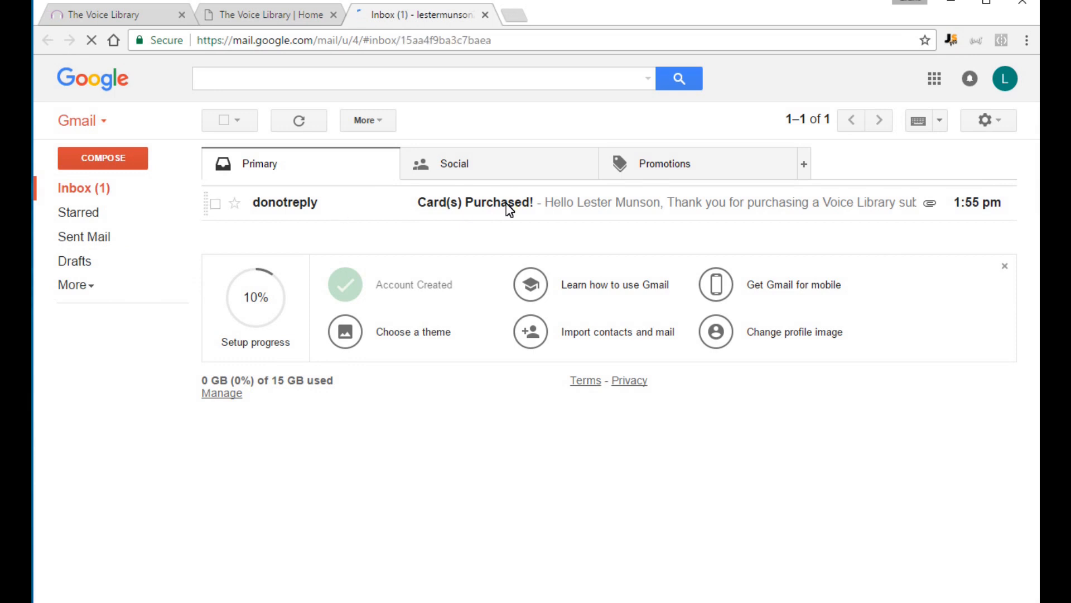
click(478, 201)
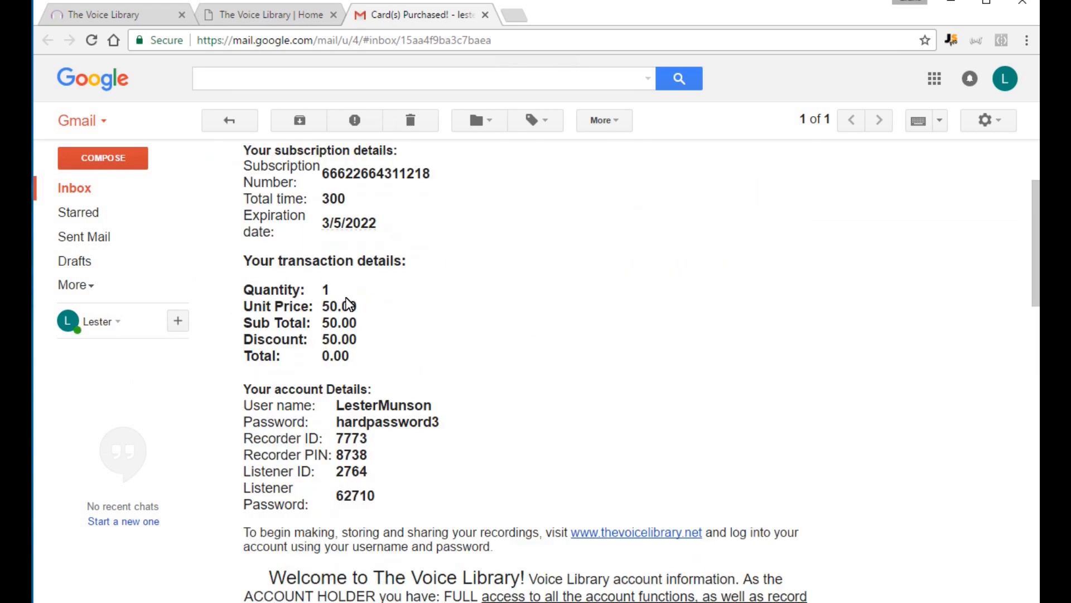
Scroll through the confirmation email down to the activityguide.pdf attachment.
scroll(down, 3)
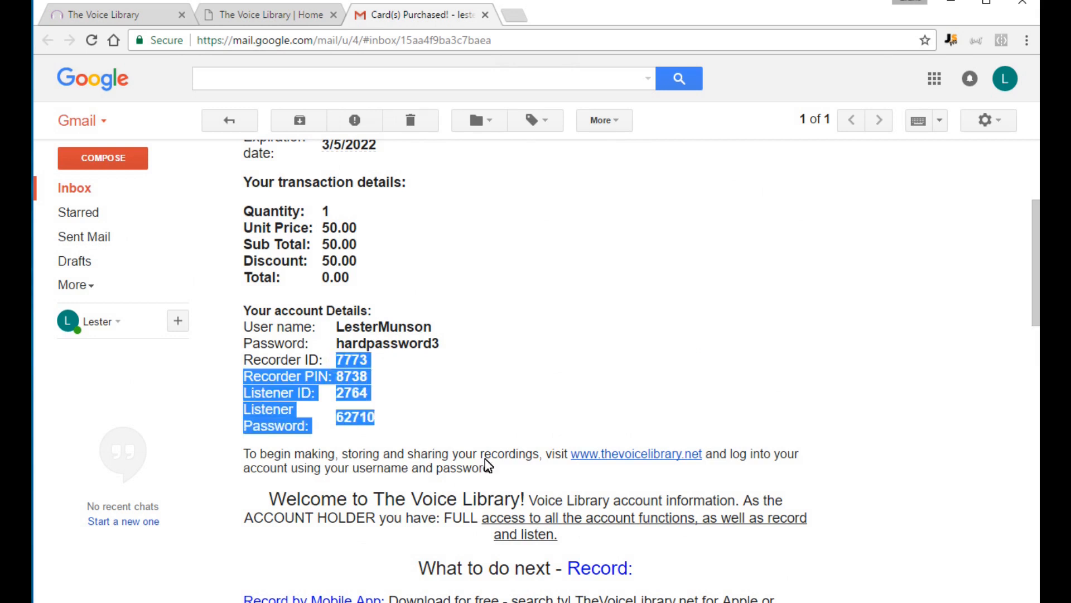
scroll(down, 3)
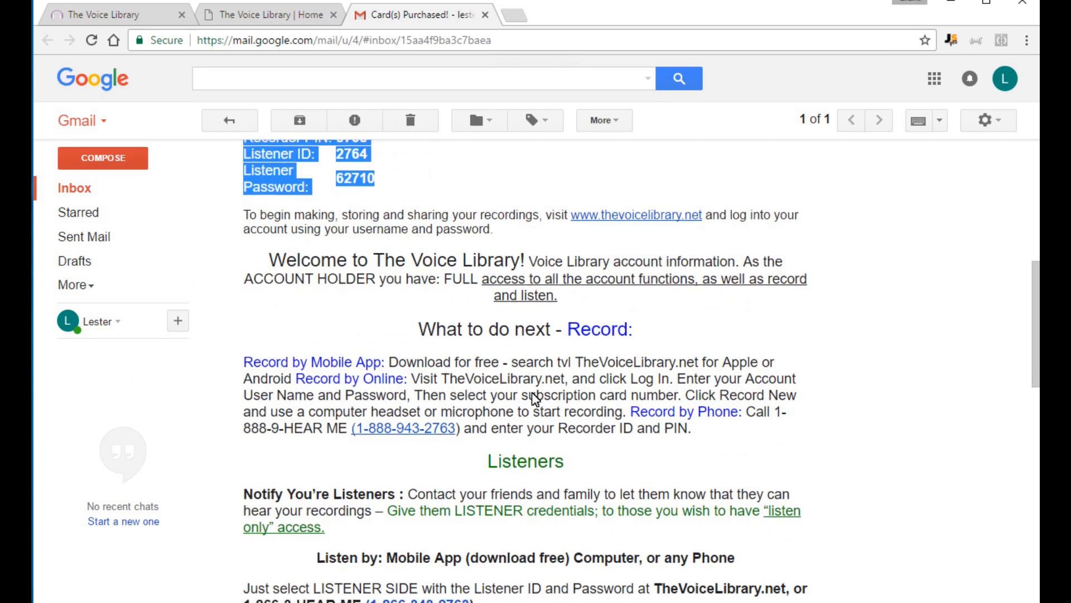
scroll(down, 3)
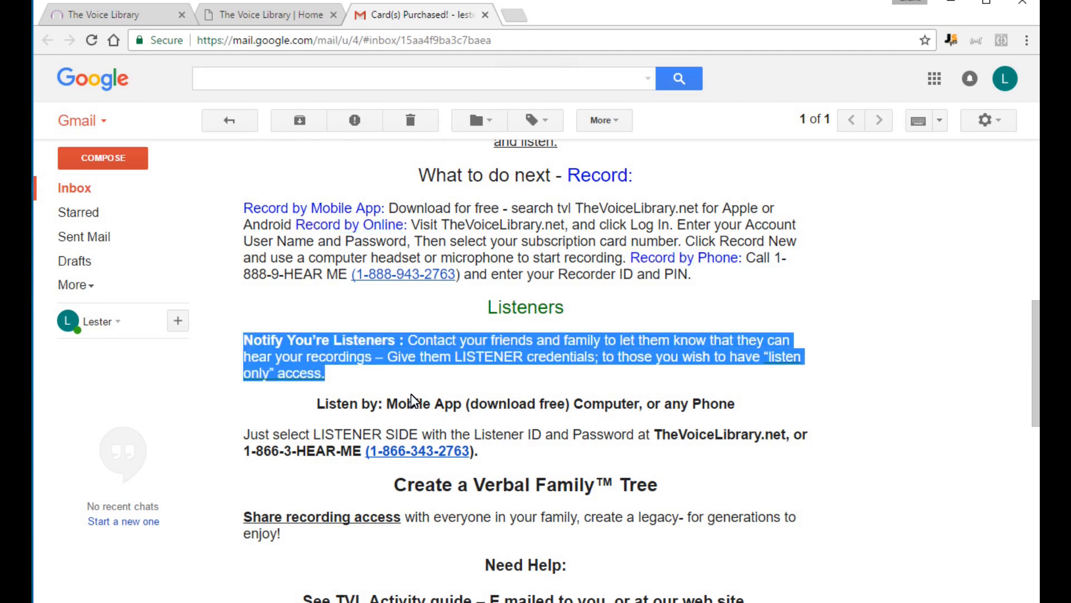
scroll(down, 3)
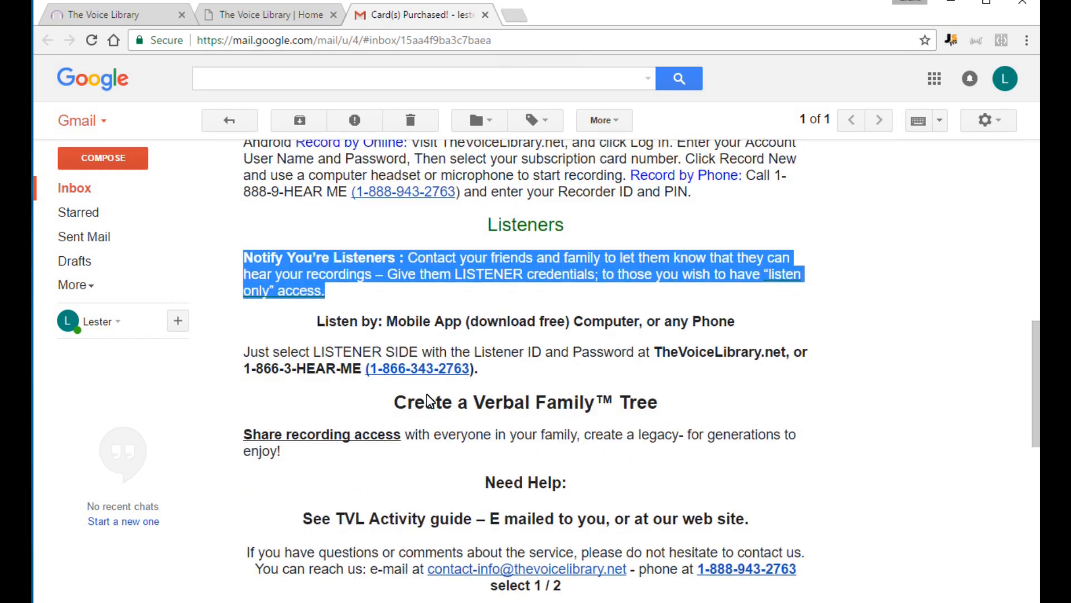
scroll(down, 3)
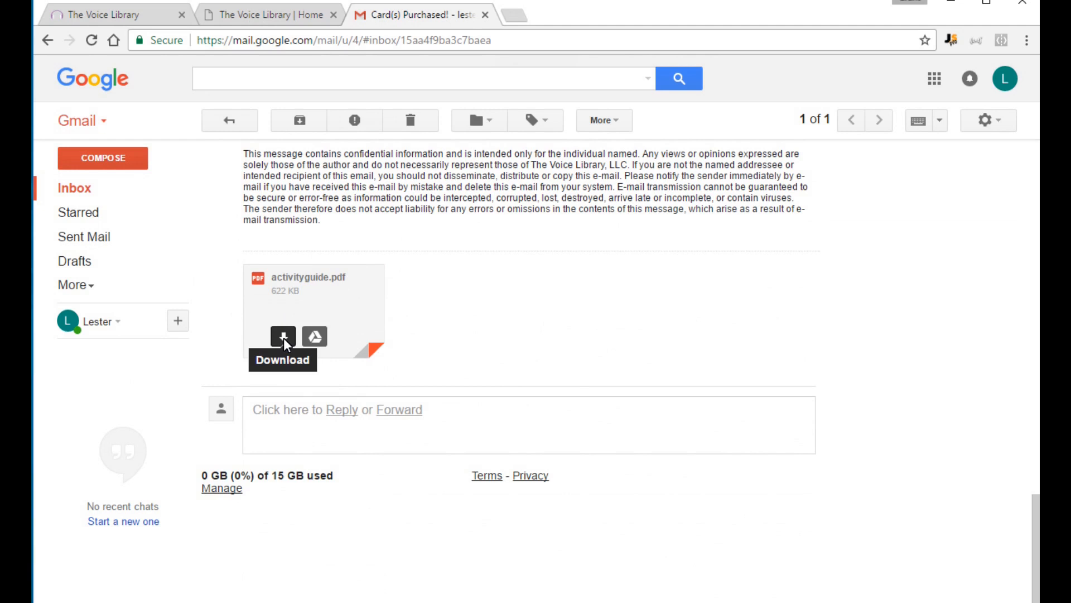
Download the activityguide.pdf attachment from the email and save it to the desktop.
click(283, 335)
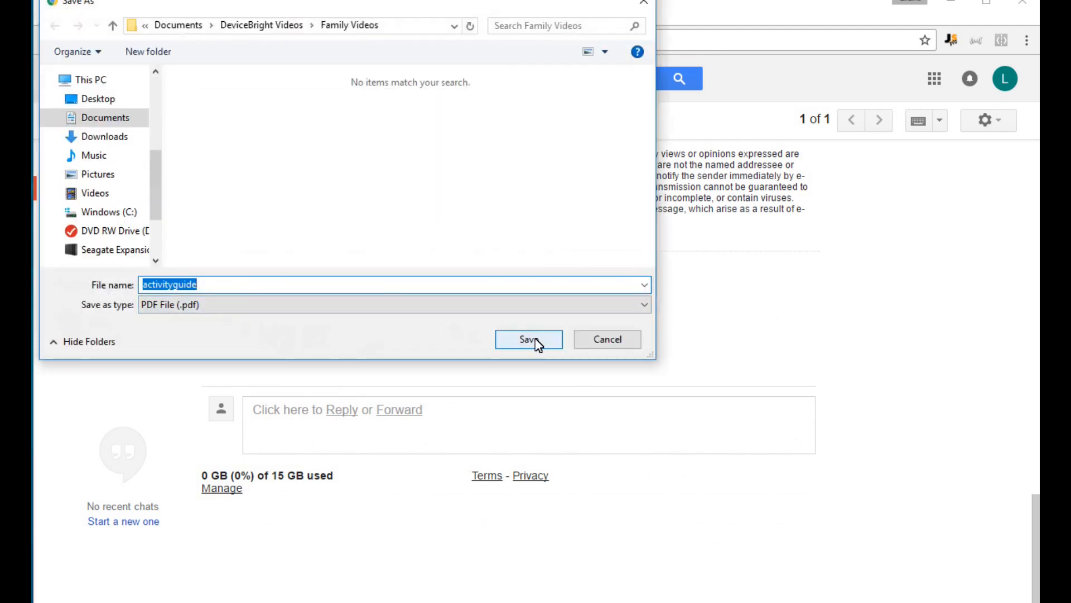
click(528, 339)
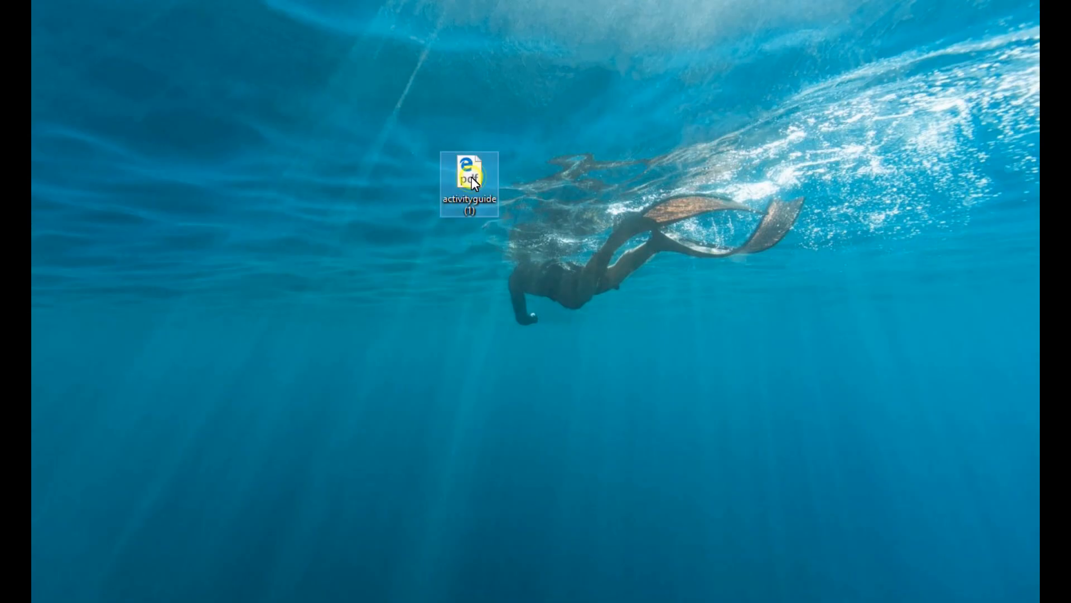
Open the activityguide (1) desktop file in Microsoft Edge.
double_click(469, 172)
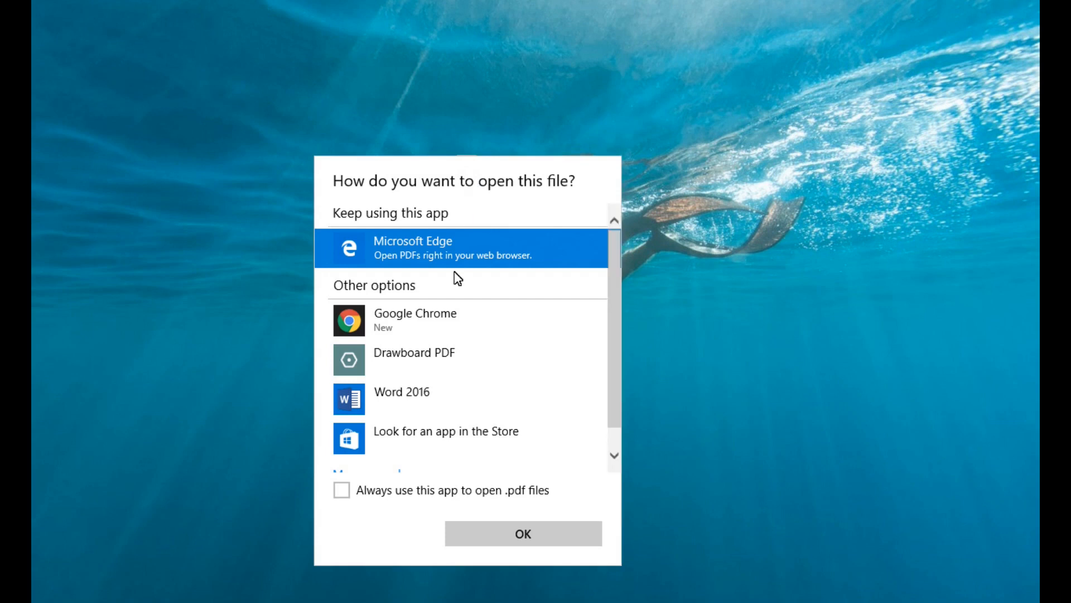
mouse_move(523, 534)
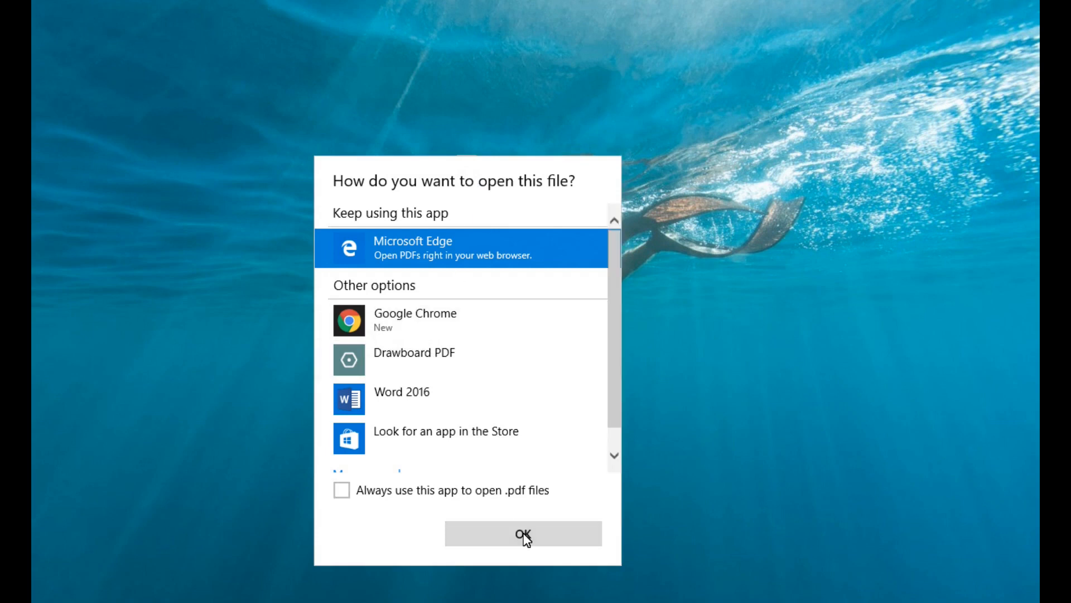
click(523, 534)
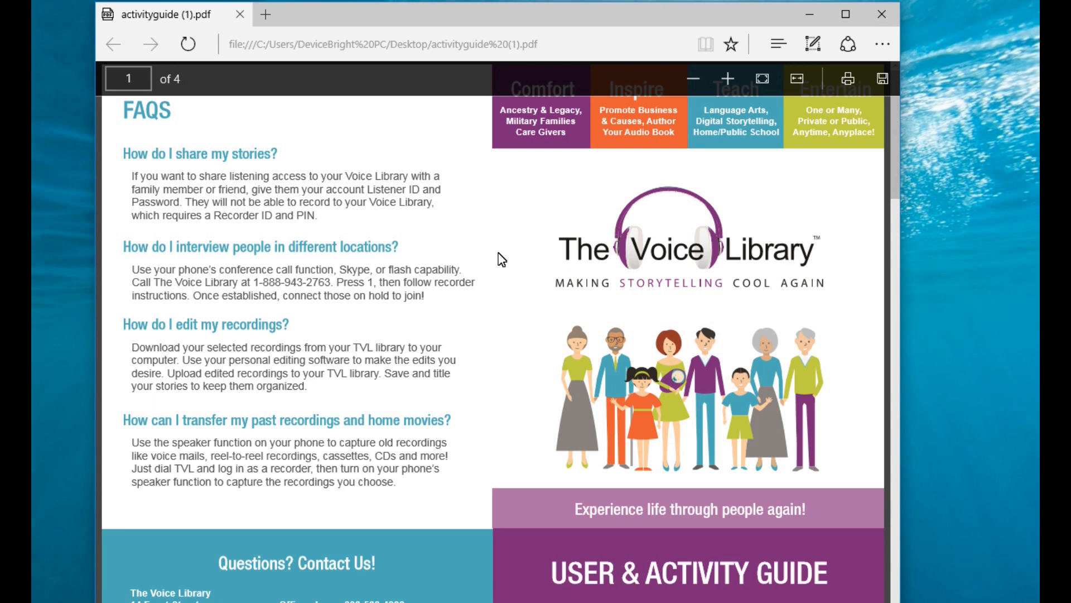
mouse_move(908, 537)
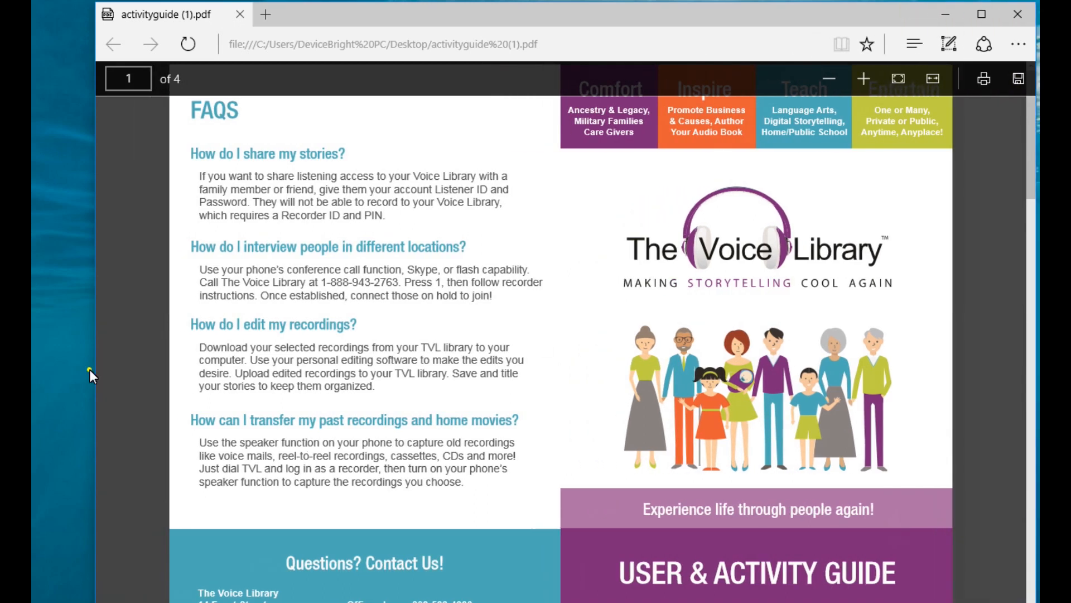
scroll(down, 3)
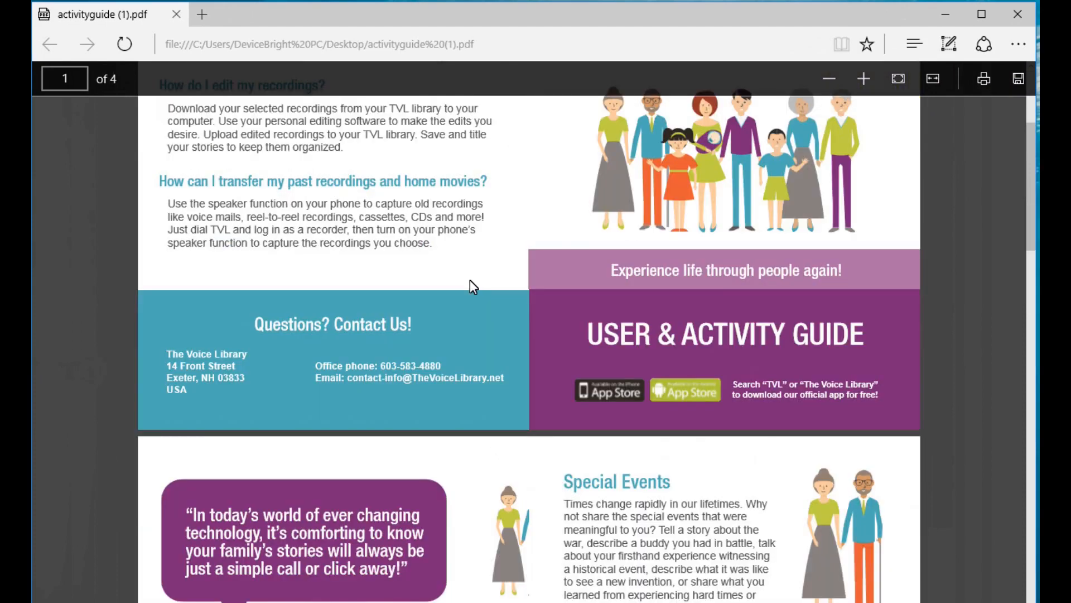
scroll(down, 3)
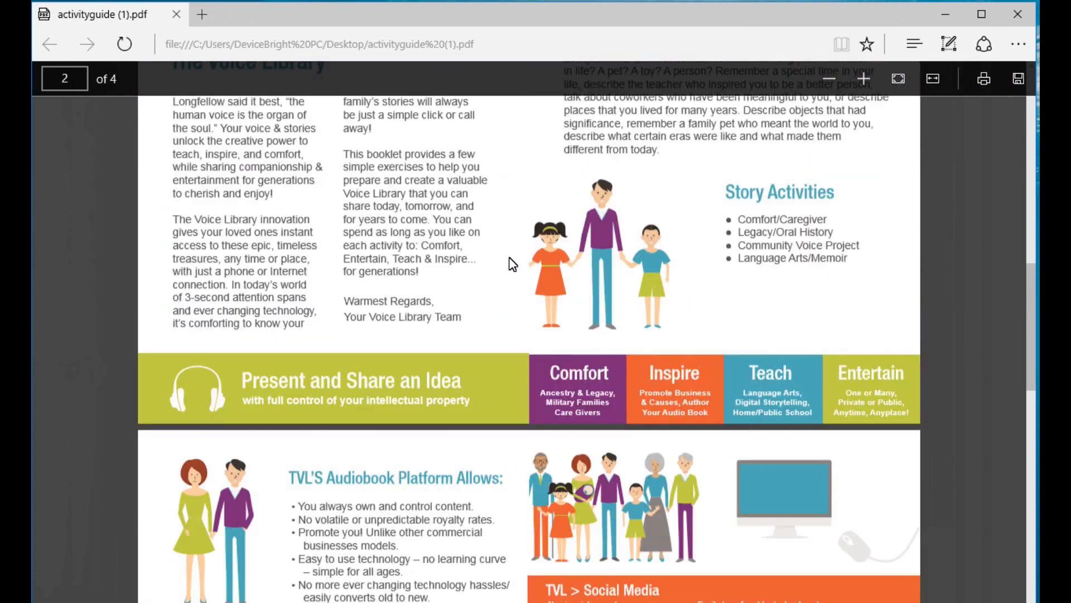
scroll(down, 3)
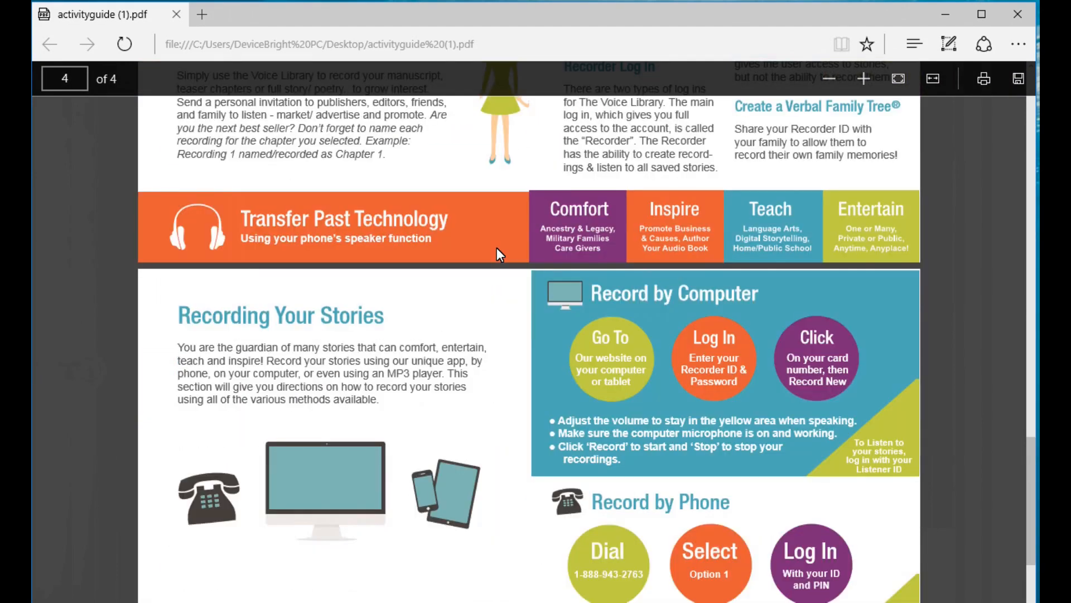
scroll(down, 3)
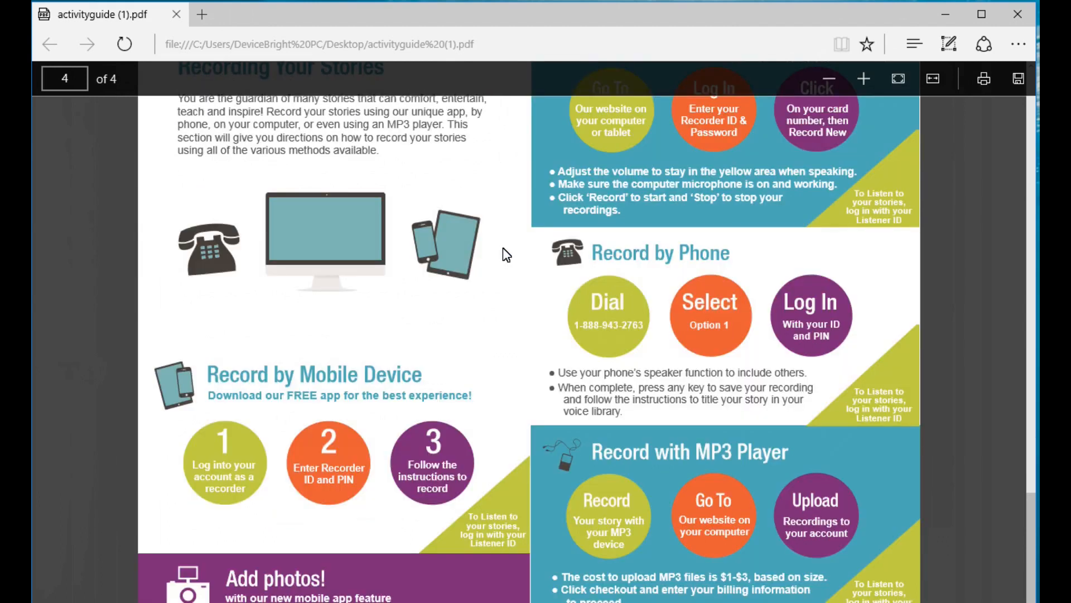
scroll(up, 3)
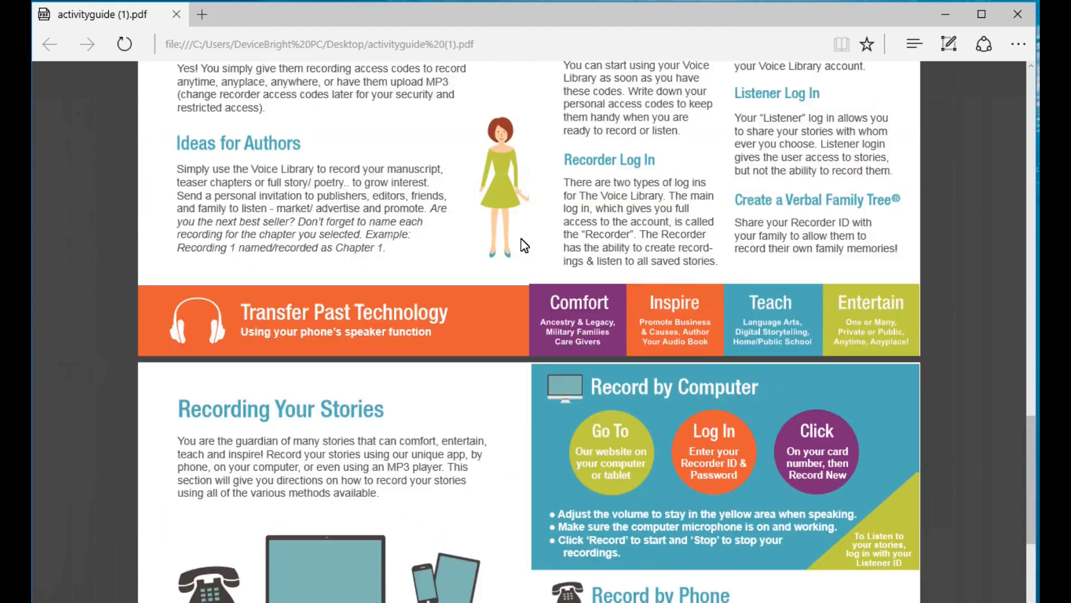
scroll(down, 3)
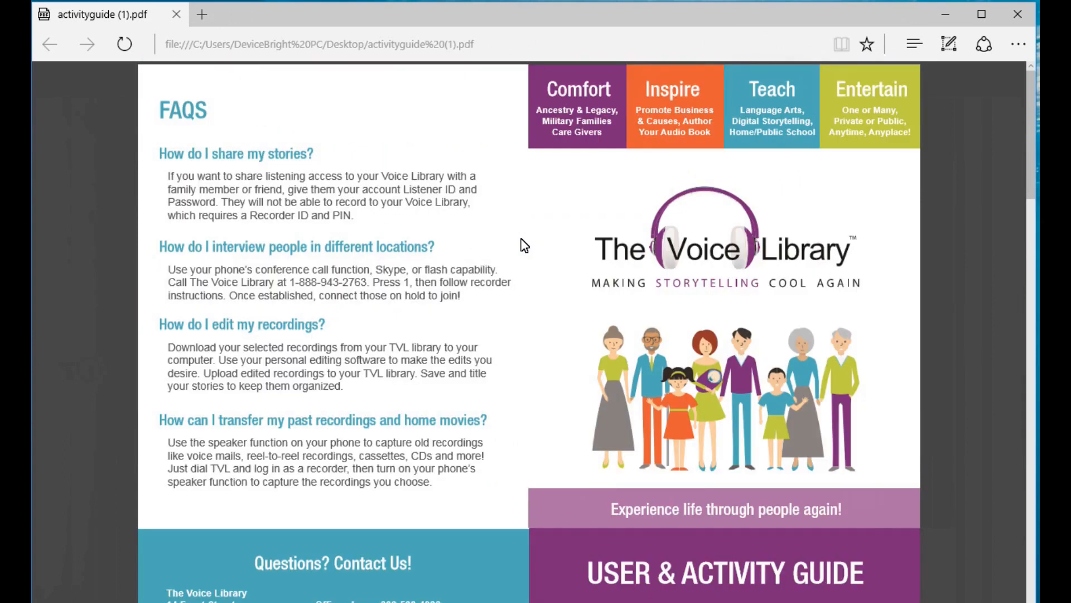